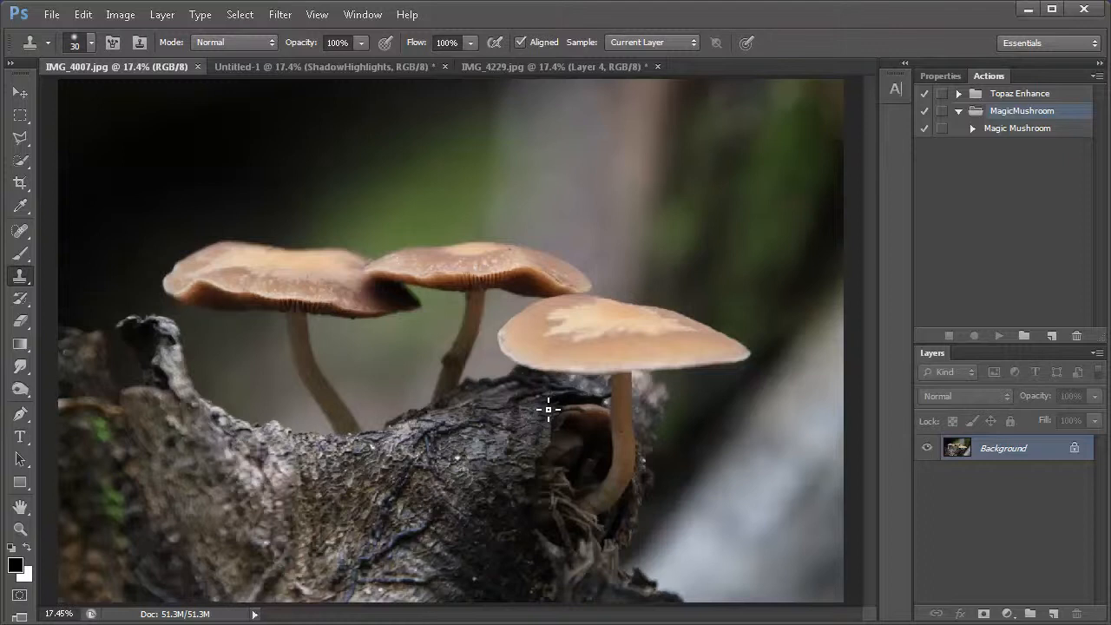
{"action": "mouse_move", "coordinate": [562, 298]}
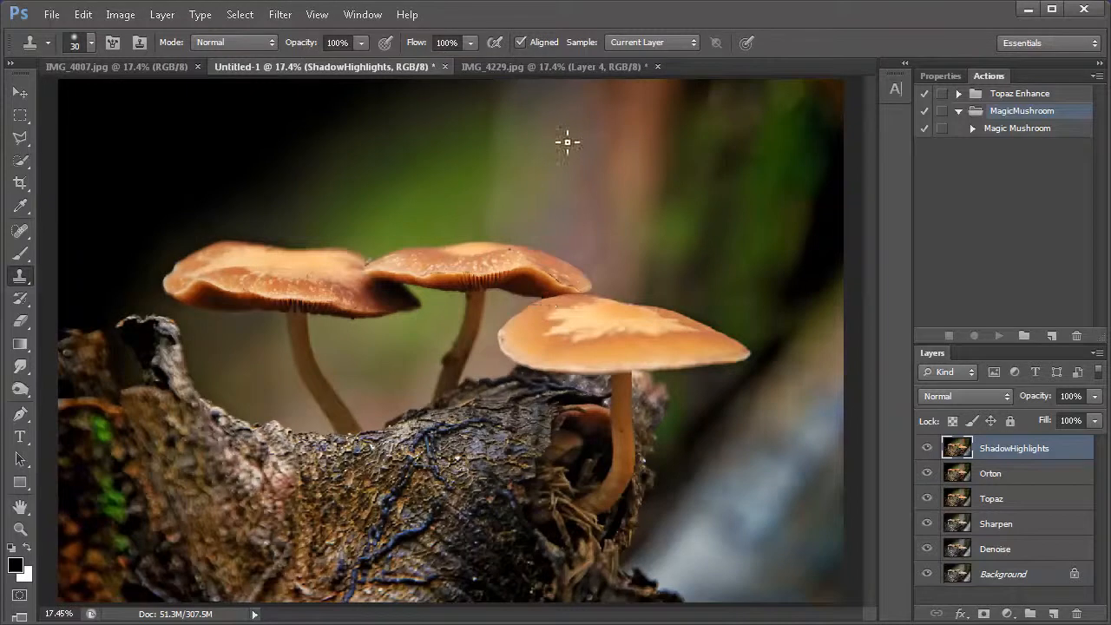
{"action": "left_click", "coordinate": [551, 67]}
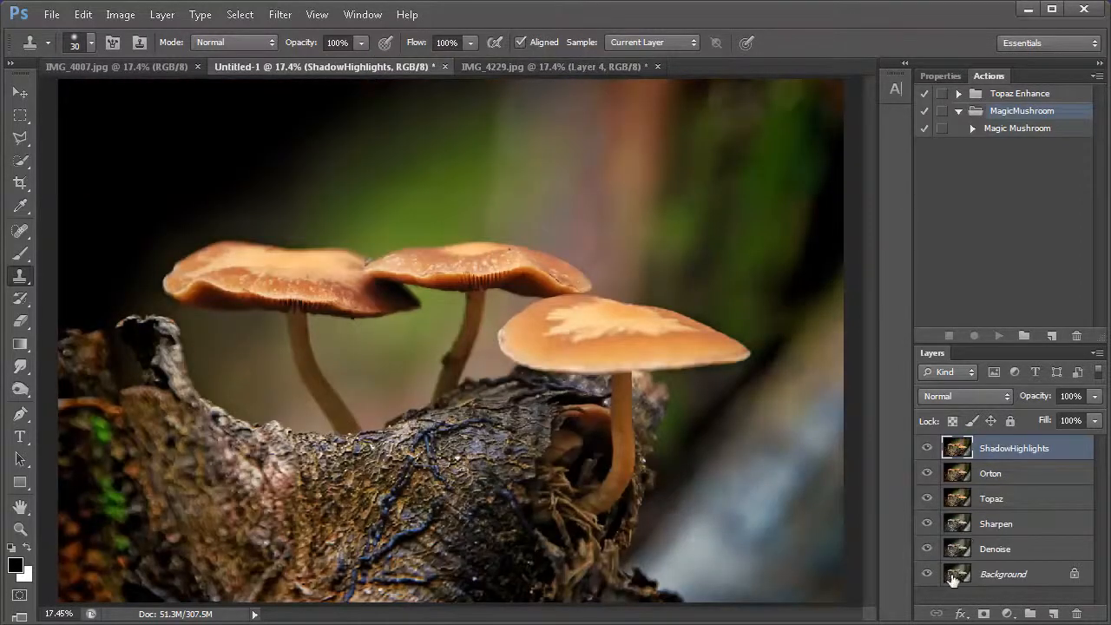
{"action": "mouse_move", "coordinate": [927, 573]}
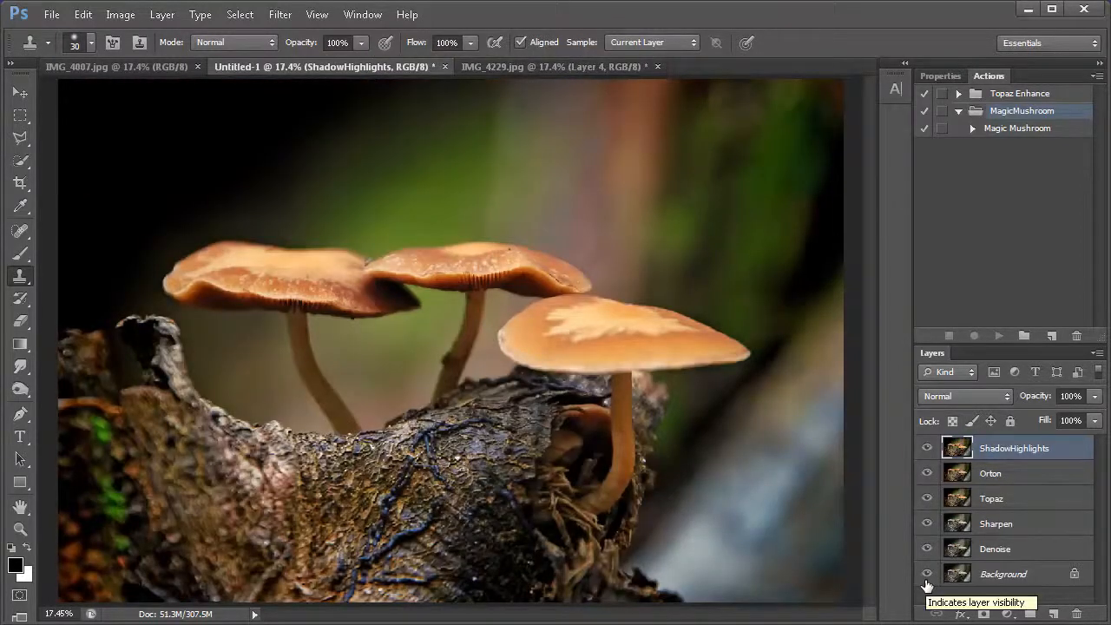
{"action": "mouse_move", "coordinate": [1003, 586]}
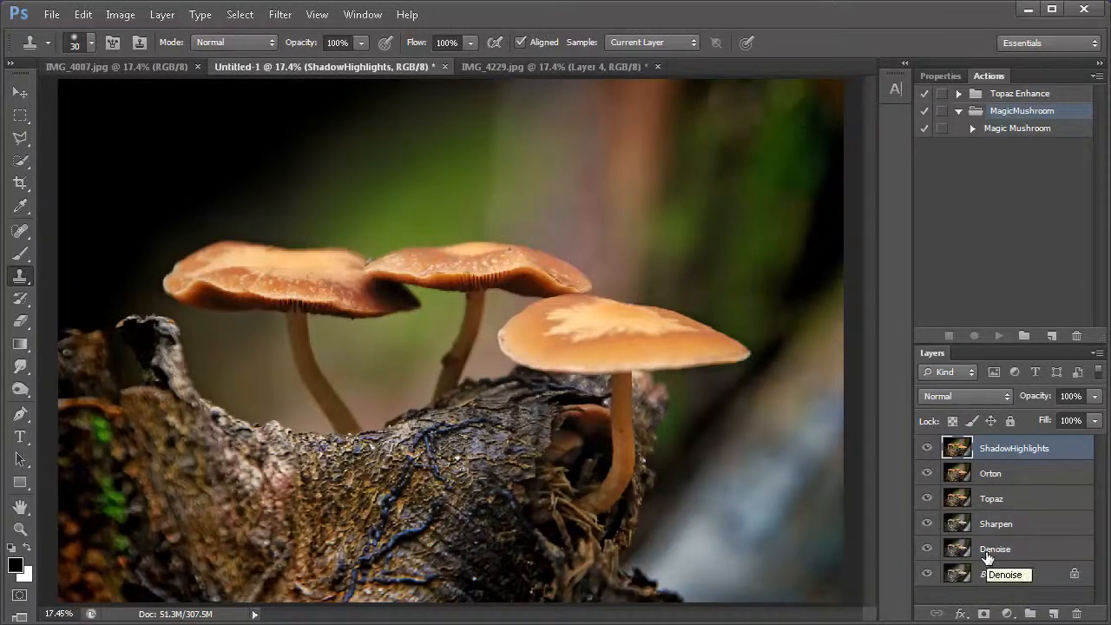
Step: Select the Denoise, Sharpen, Topaz and Orton layers, then Alt-click Background to show only it
{"action": "left_click", "coordinate": [995, 549]}
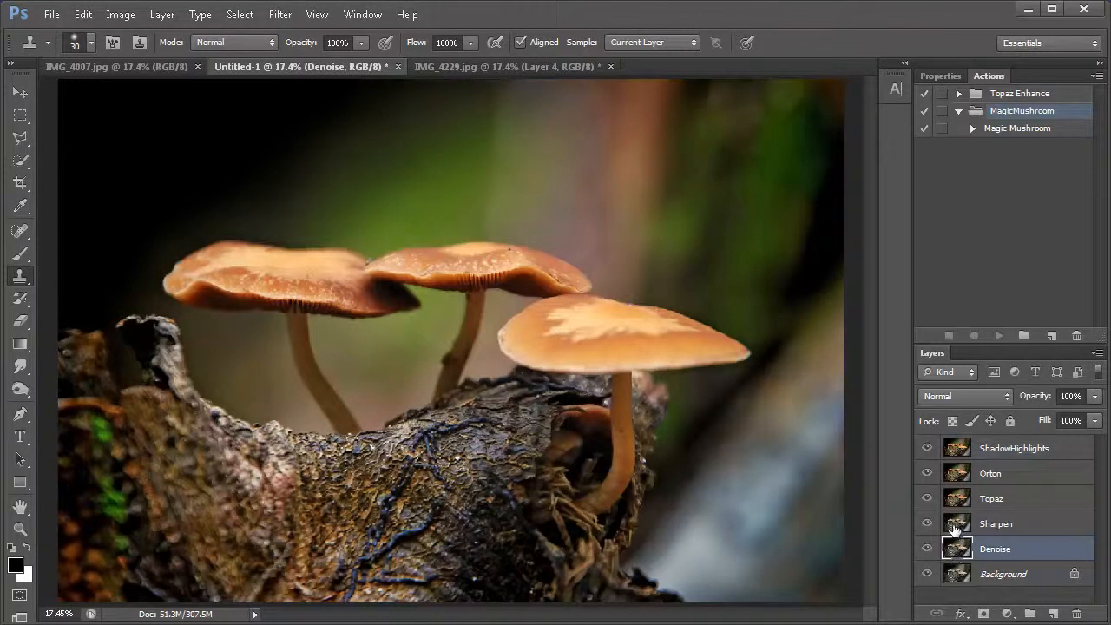
{"action": "mouse_move", "coordinate": [958, 549]}
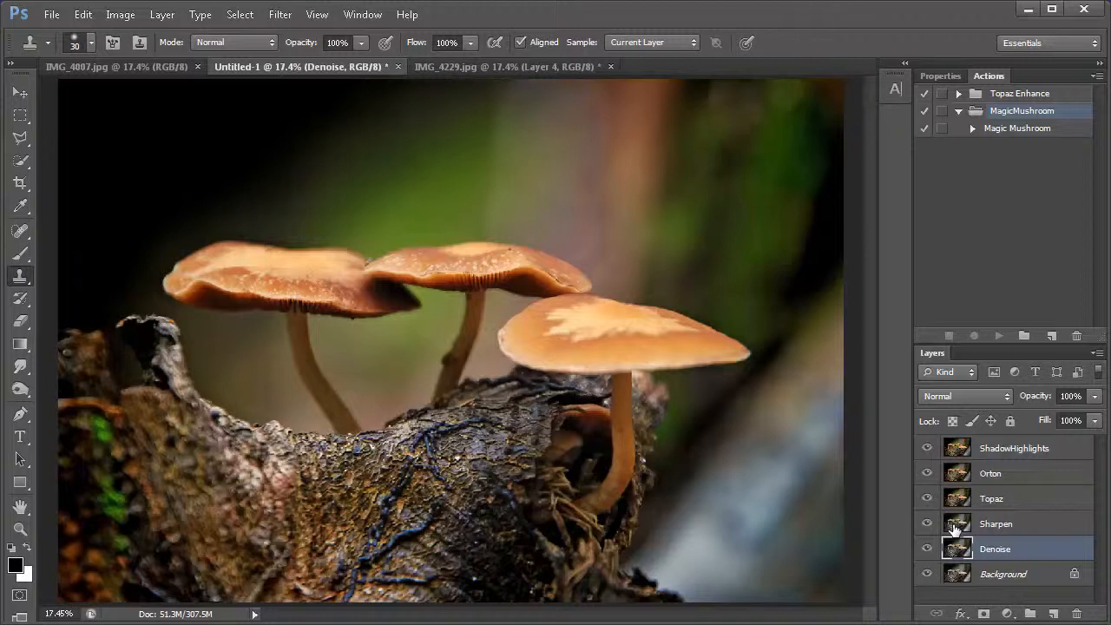
{"action": "mouse_move", "coordinate": [955, 530]}
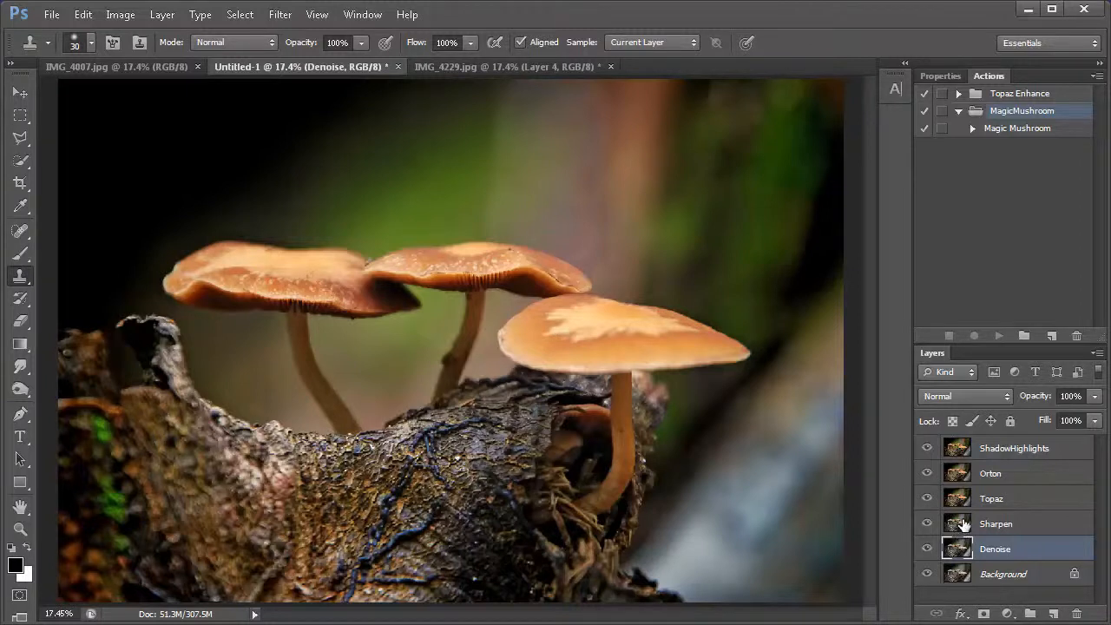
{"action": "left_click", "coordinate": [996, 524]}
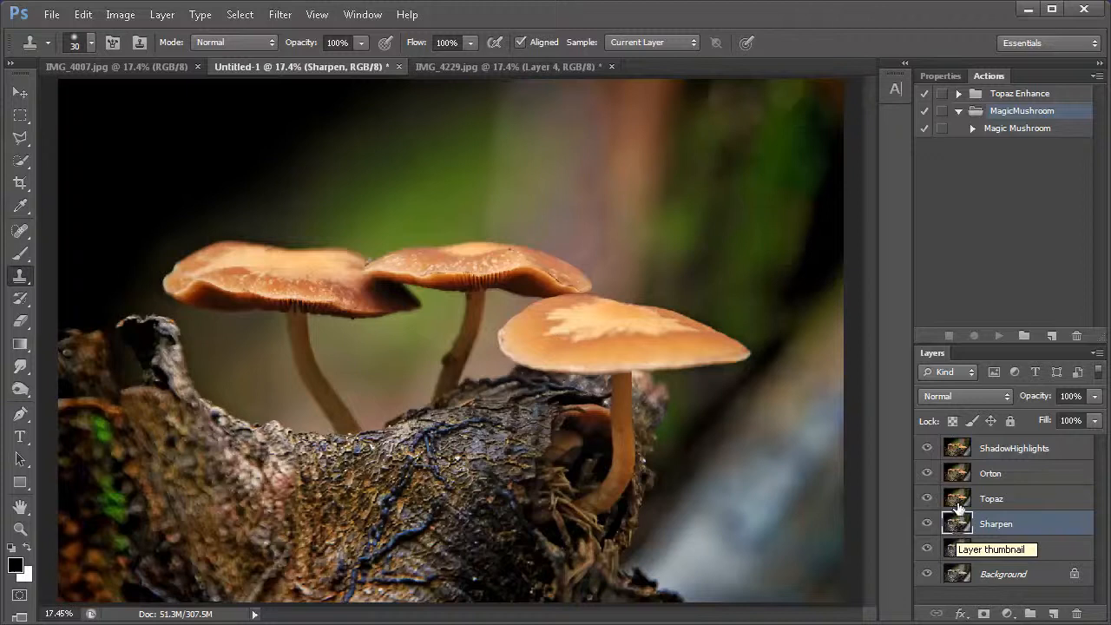
{"action": "left_click", "coordinate": [992, 498]}
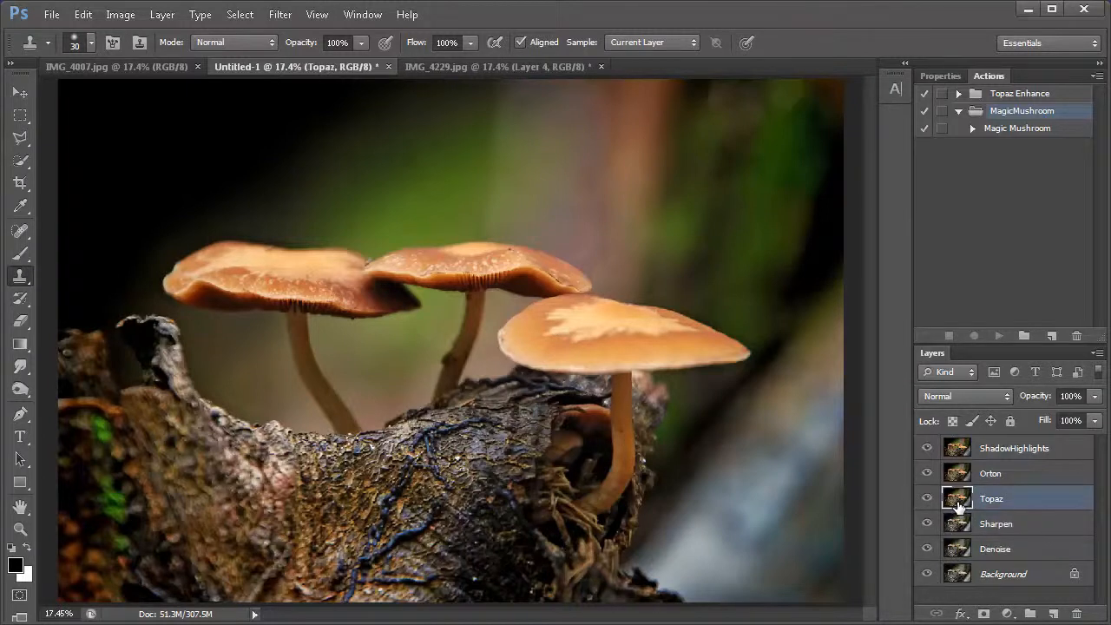
{"action": "left_click", "coordinate": [991, 473]}
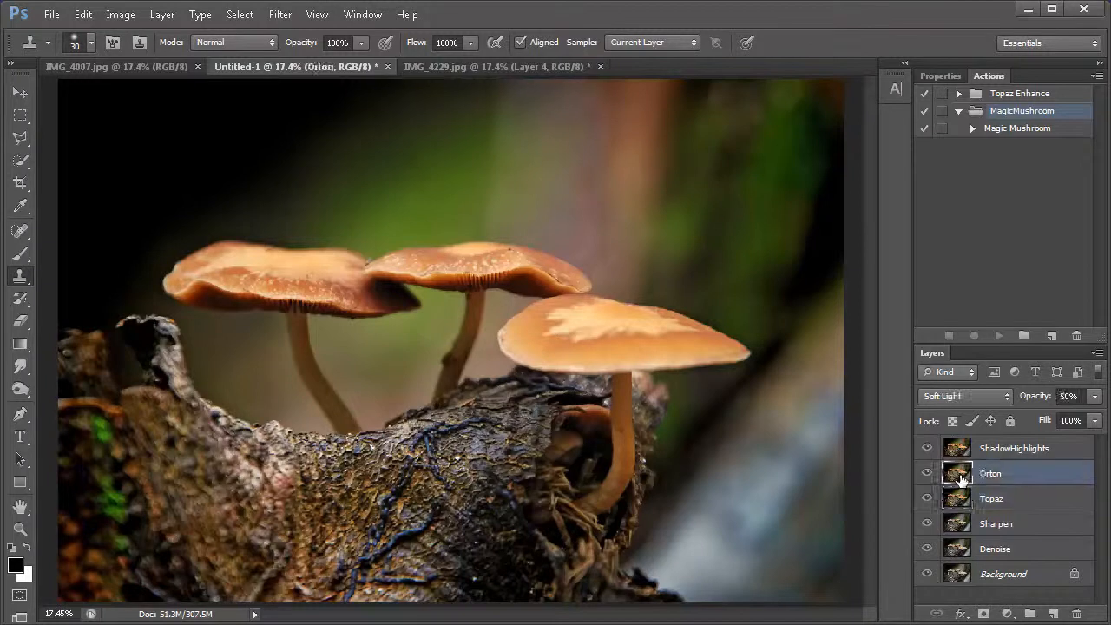
{"action": "left_click", "coordinate": [1014, 448]}
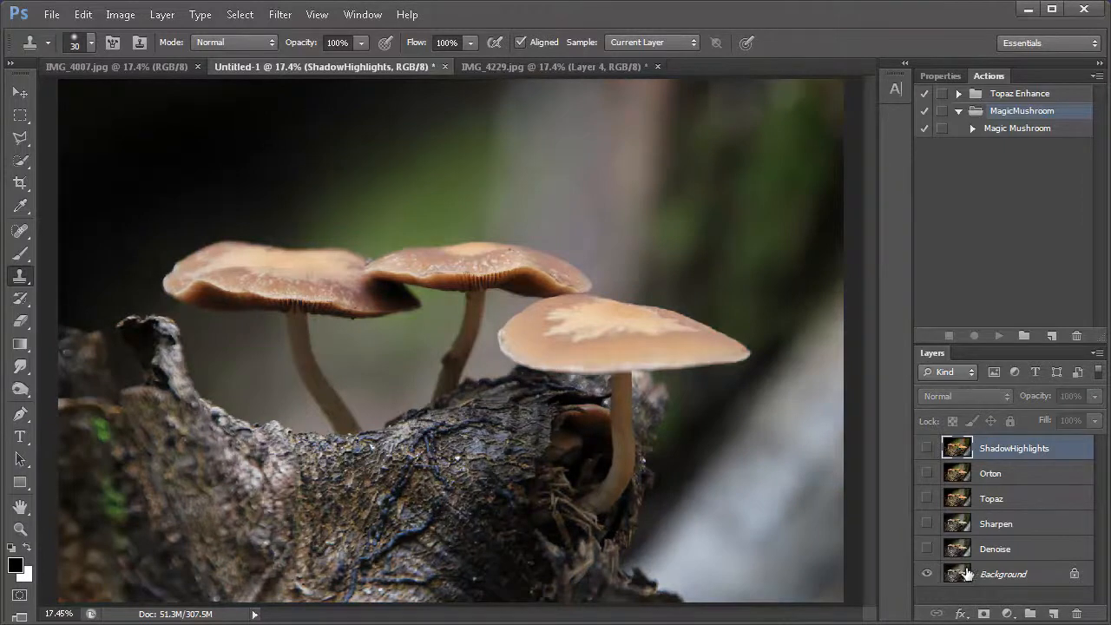
Step: Select Denoise, zoom in on a mushroom cap edge, and make the Denoise layer visible
{"action": "left_click", "coordinate": [996, 548]}
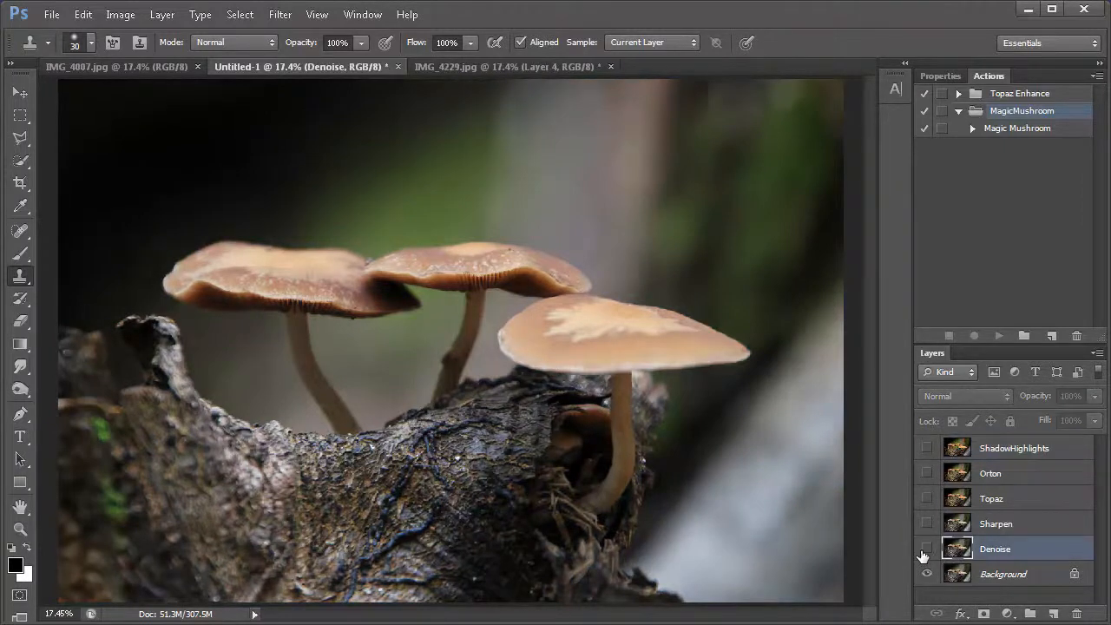
{"action": "left_click_drag", "start_coordinate": [305, 238], "coordinate": [456, 337]}
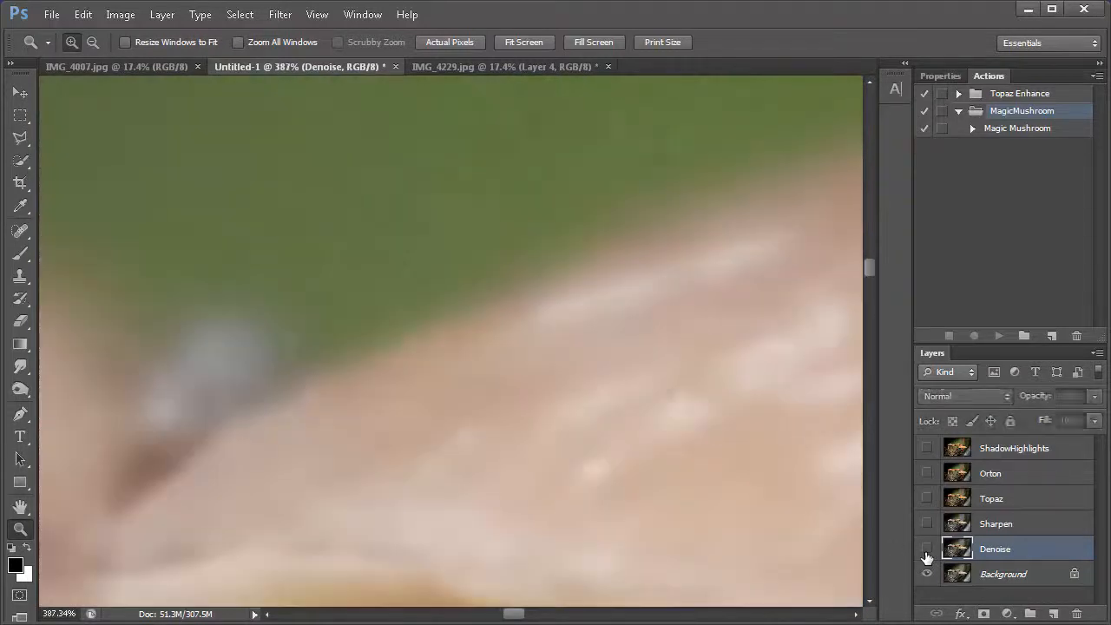
{"action": "left_click", "coordinate": [926, 548]}
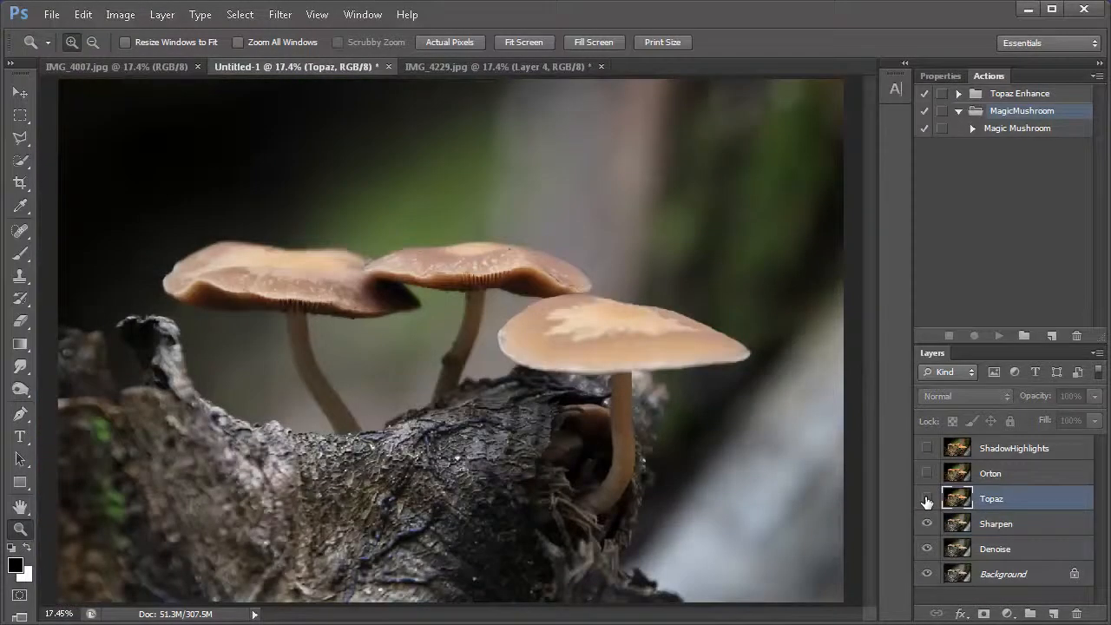
Step: Toggle the Topaz and Orton layers back on, then switch to the IMG_4007.jpg document
{"action": "left_click", "coordinate": [927, 498]}
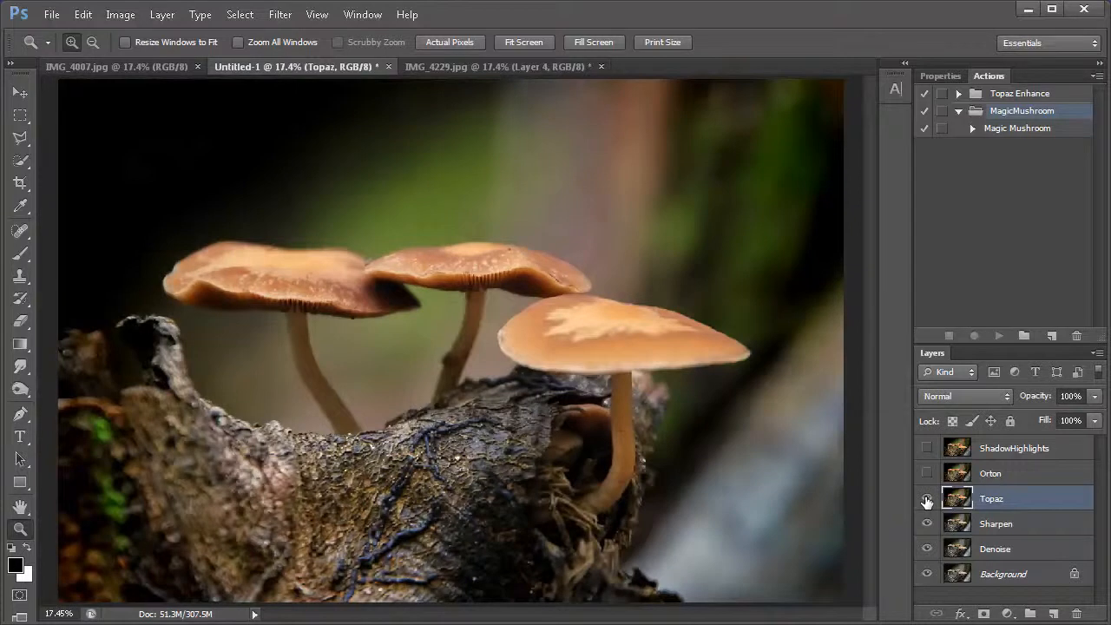
{"action": "left_click", "coordinate": [927, 498]}
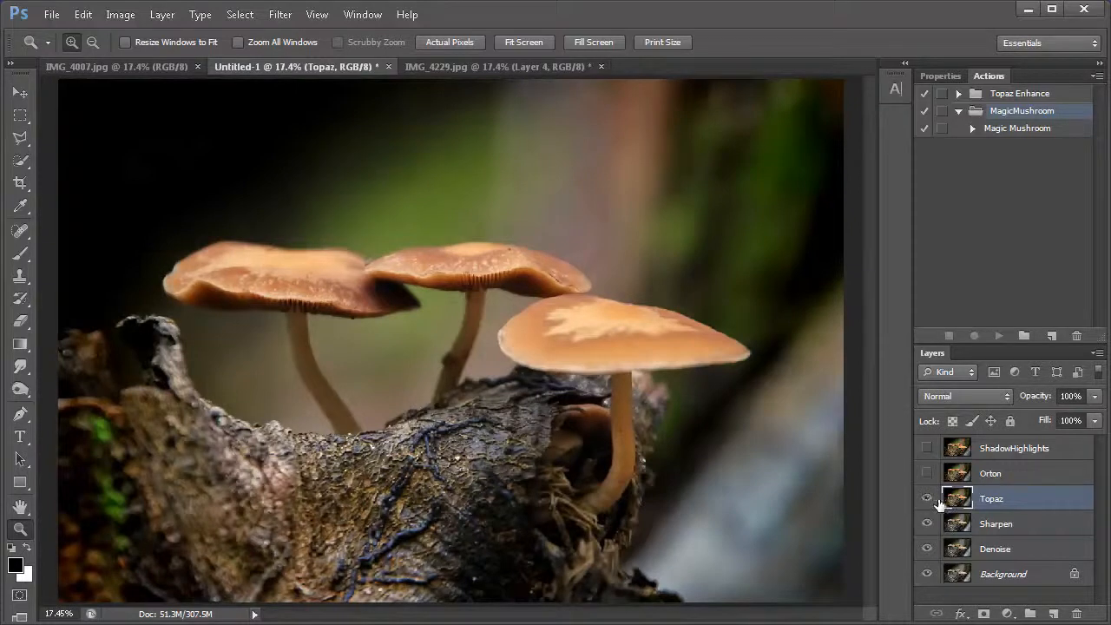
{"action": "mouse_move", "coordinate": [957, 499]}
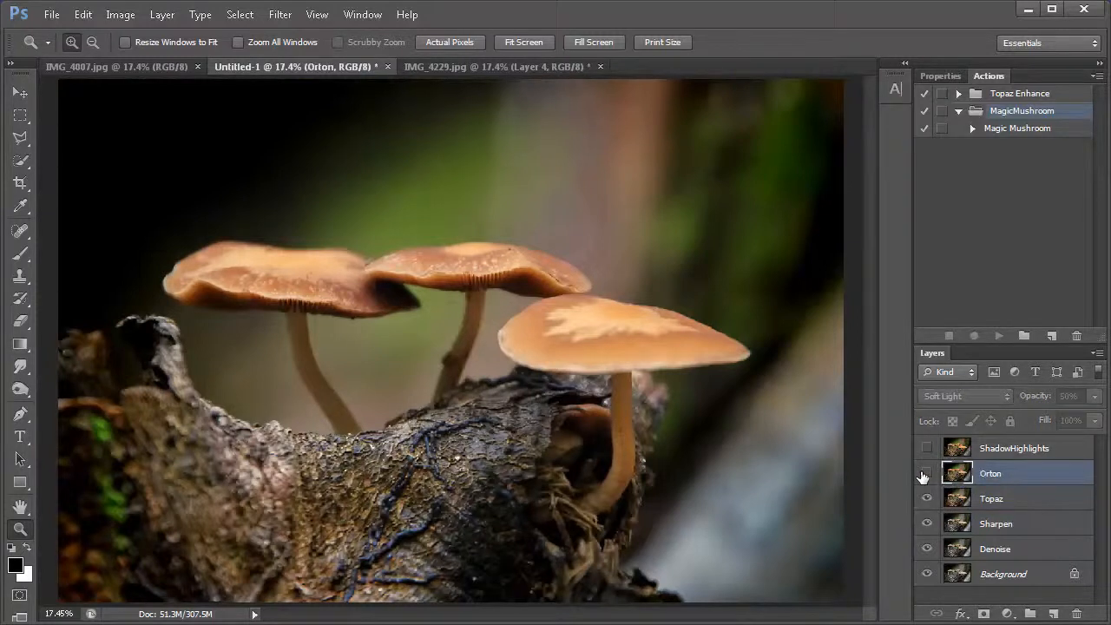
{"action": "left_click", "coordinate": [927, 474]}
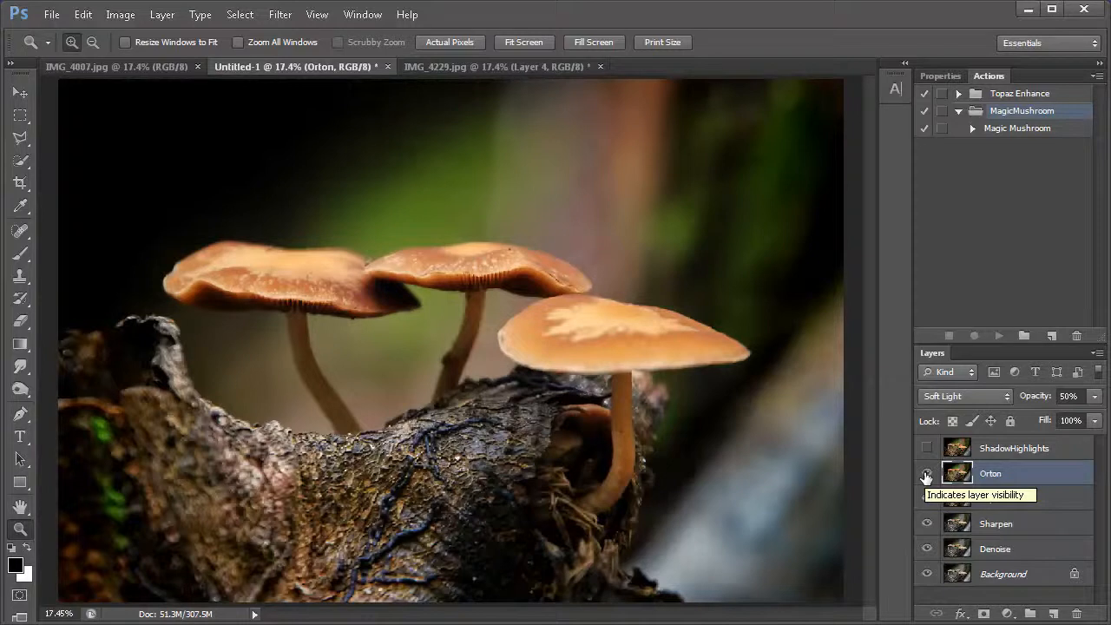
{"action": "left_click", "coordinate": [927, 473]}
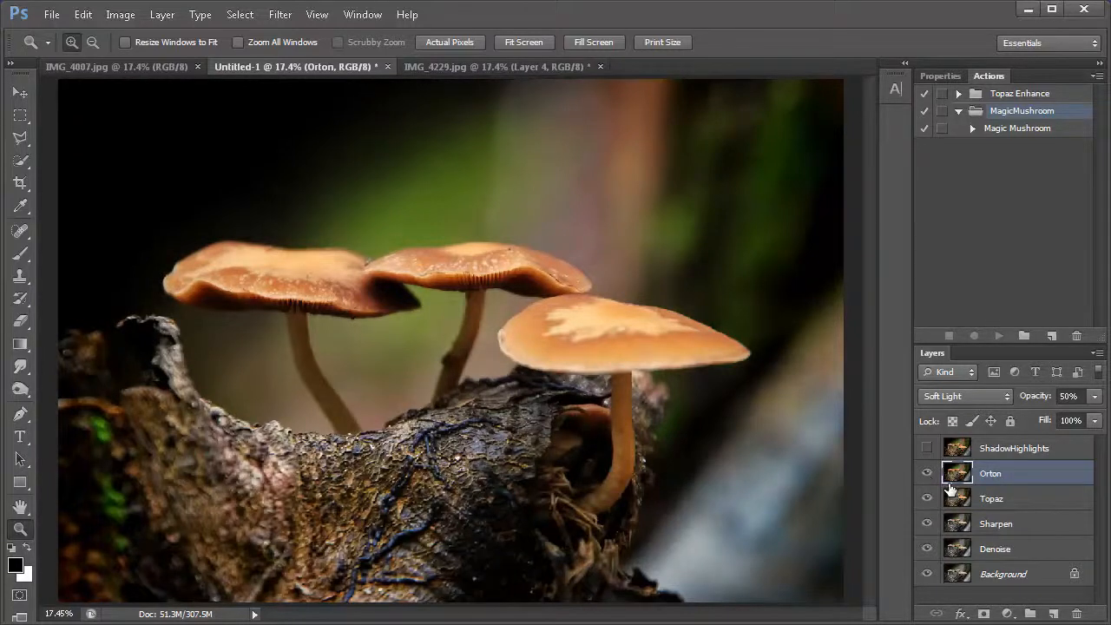
{"action": "left_click", "coordinate": [927, 448]}
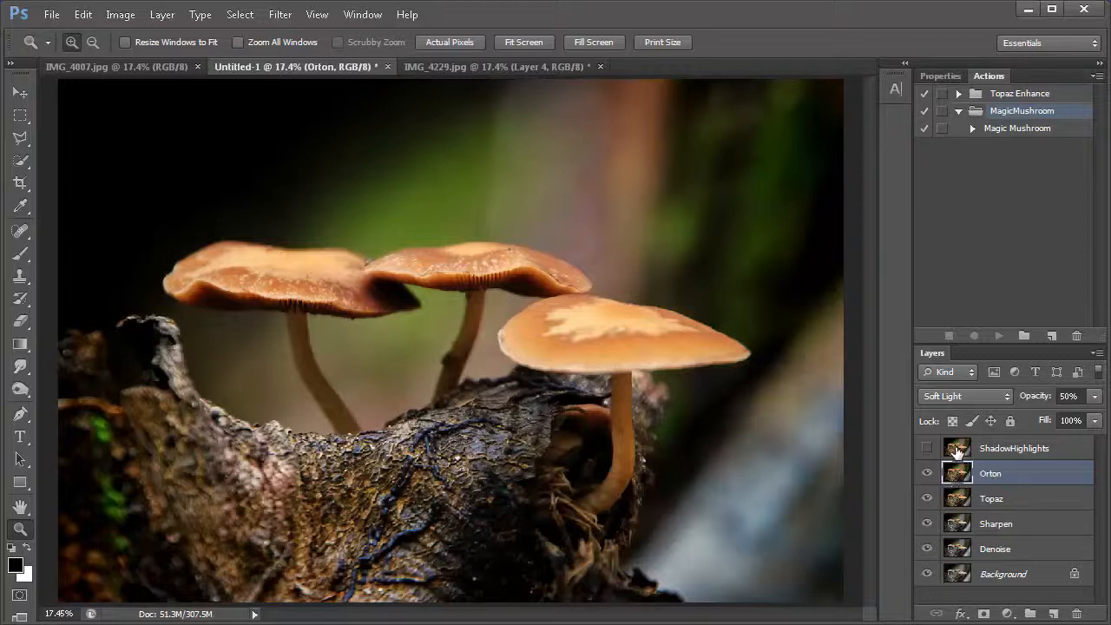
{"action": "left_click", "coordinate": [1014, 448]}
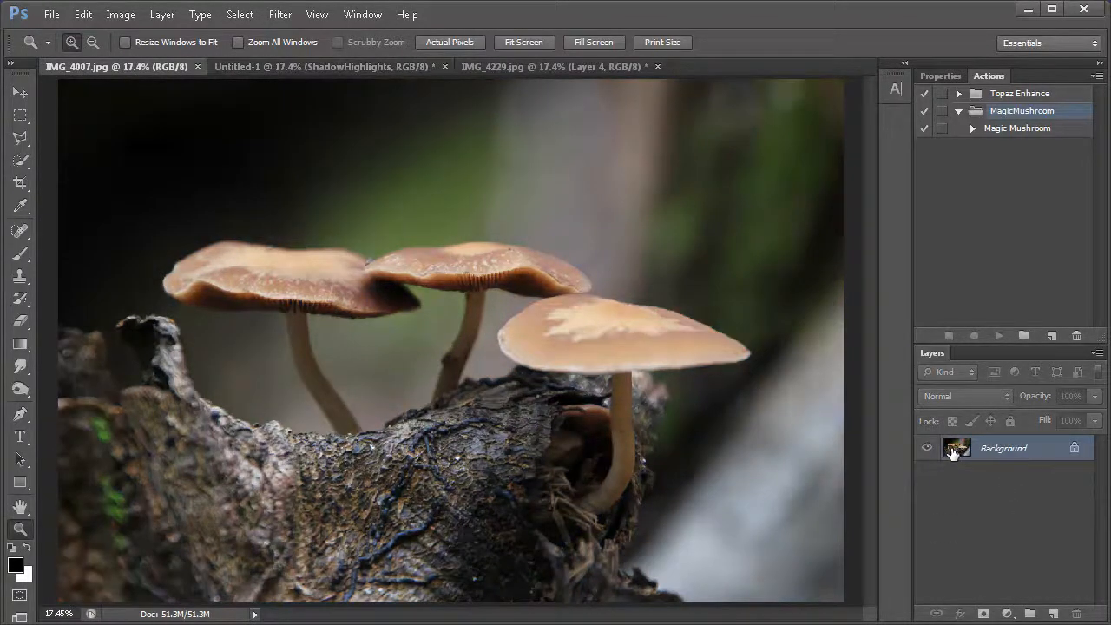
{"action": "mouse_move", "coordinate": [956, 449]}
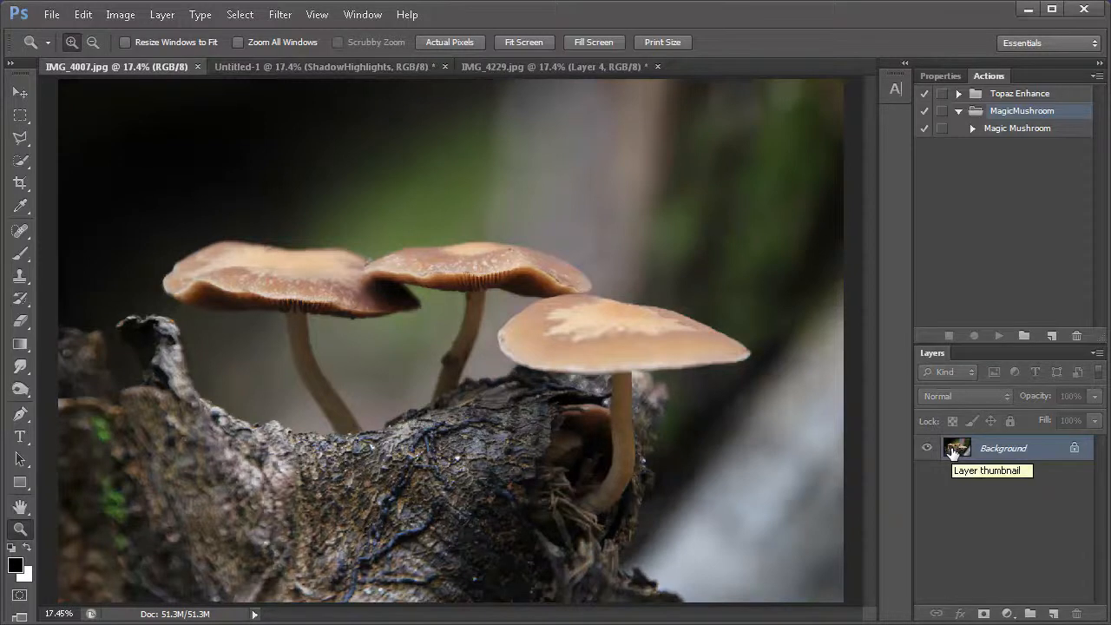
{"action": "mouse_move", "coordinate": [955, 482]}
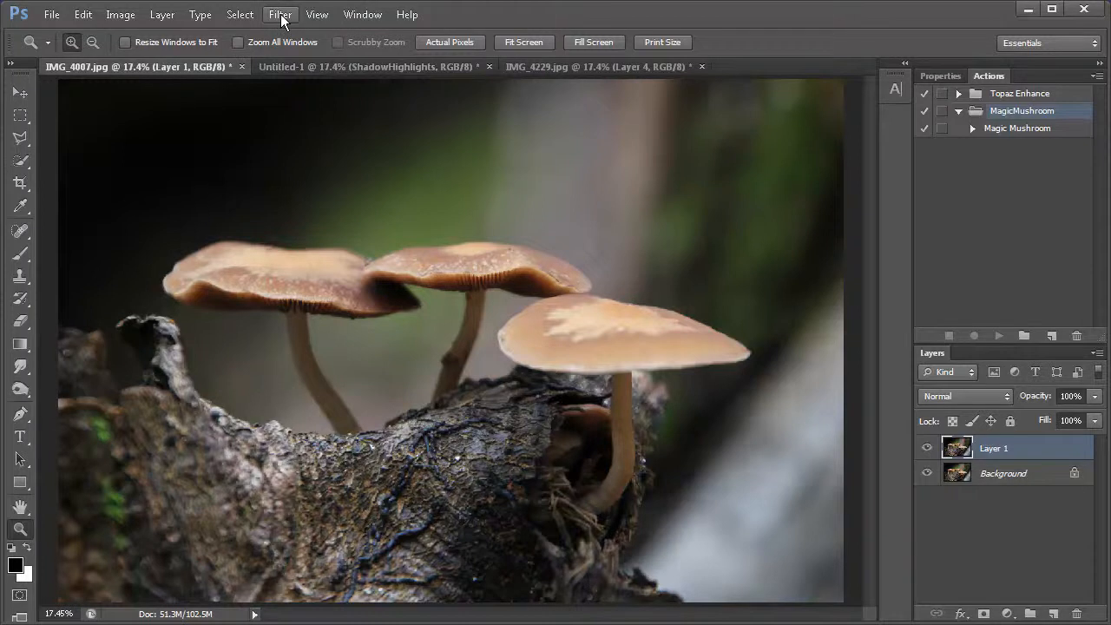
Step: Launch Filter > Topaz Labs > Topaz DeNoise 5 on Layer 1
{"action": "left_click", "coordinate": [280, 14]}
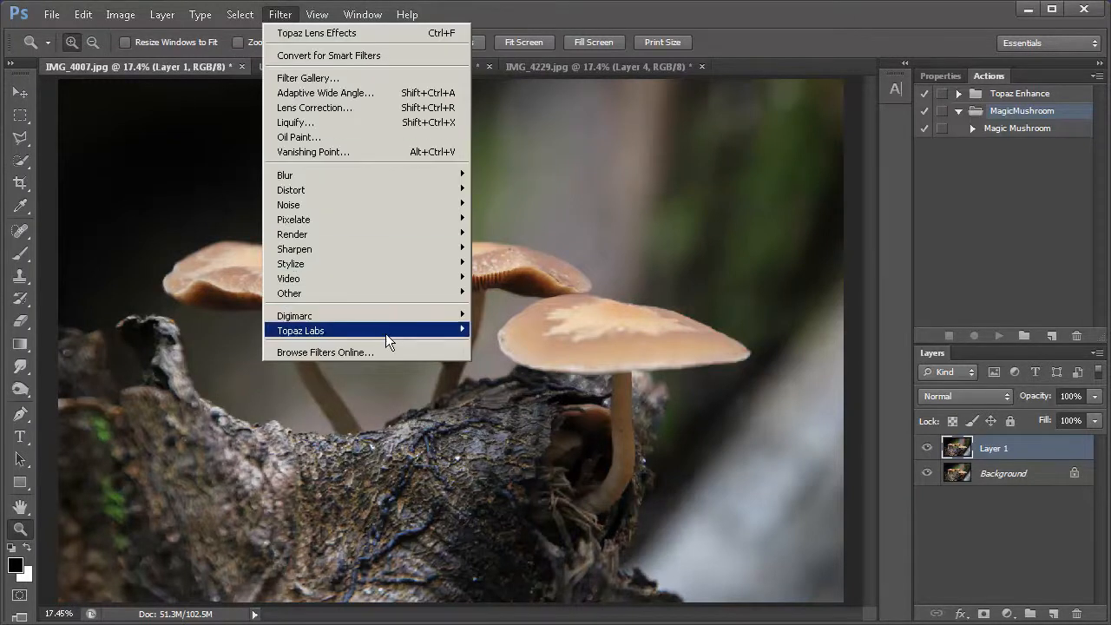
{"action": "mouse_move", "coordinate": [300, 330]}
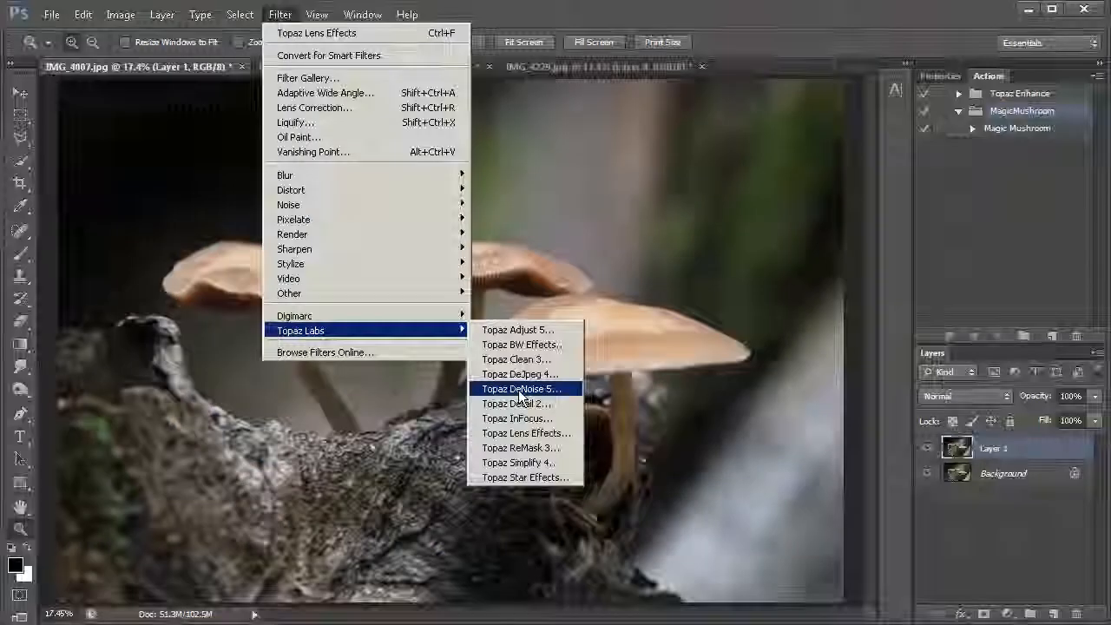
{"action": "left_click", "coordinate": [520, 388]}
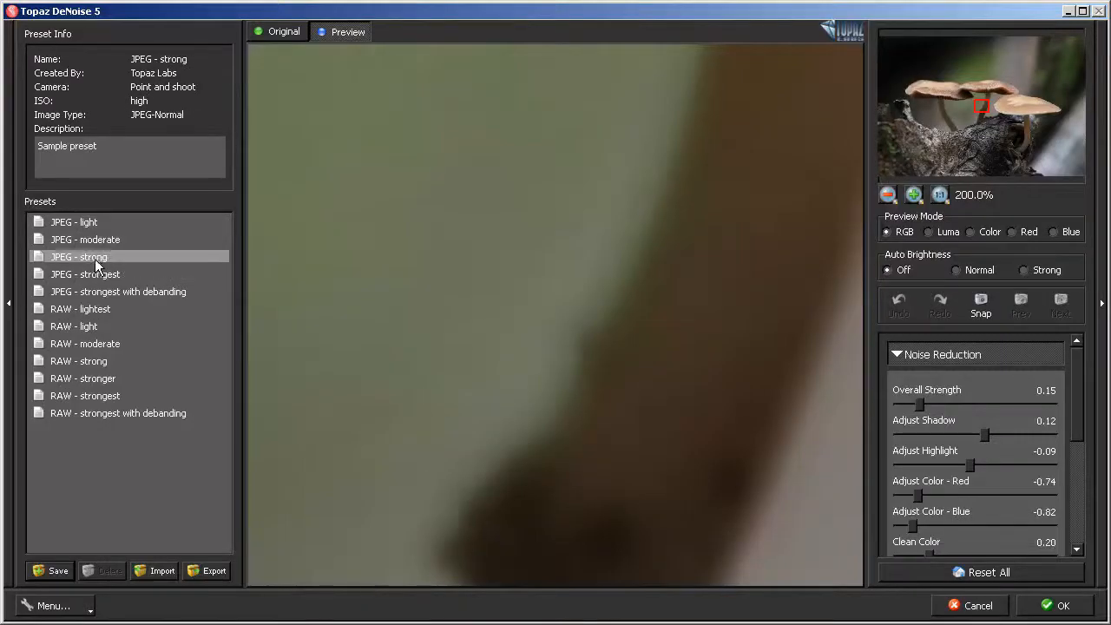
Step: Apply Topaz DeNoise's 'JPEG - strong' preset to Layer 1
{"action": "left_click", "coordinate": [78, 256]}
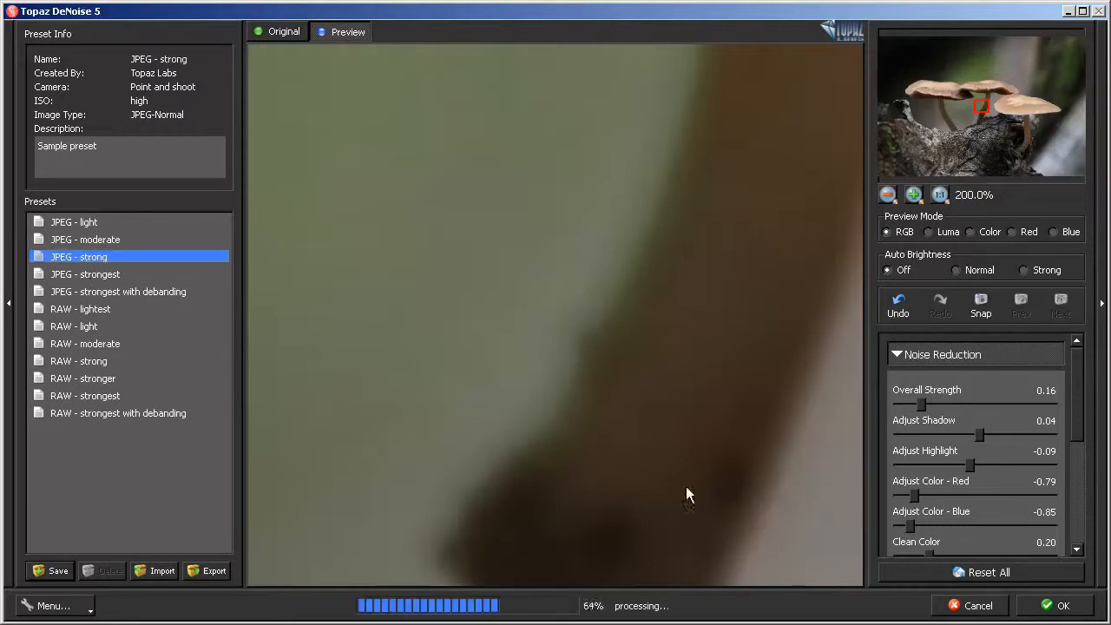
{"action": "left_click", "coordinate": [1063, 605]}
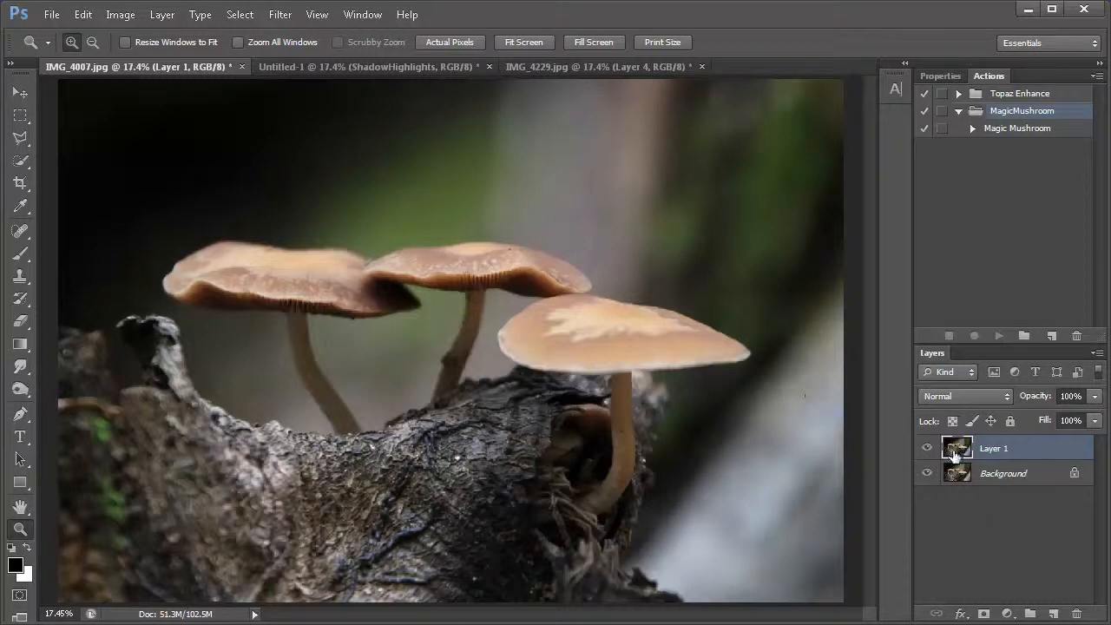
Step: Duplicate the denoised layer with Ctrl+J and launch Unsharp Mask on the copy
{"action": "key", "text": "ctrl+j"}
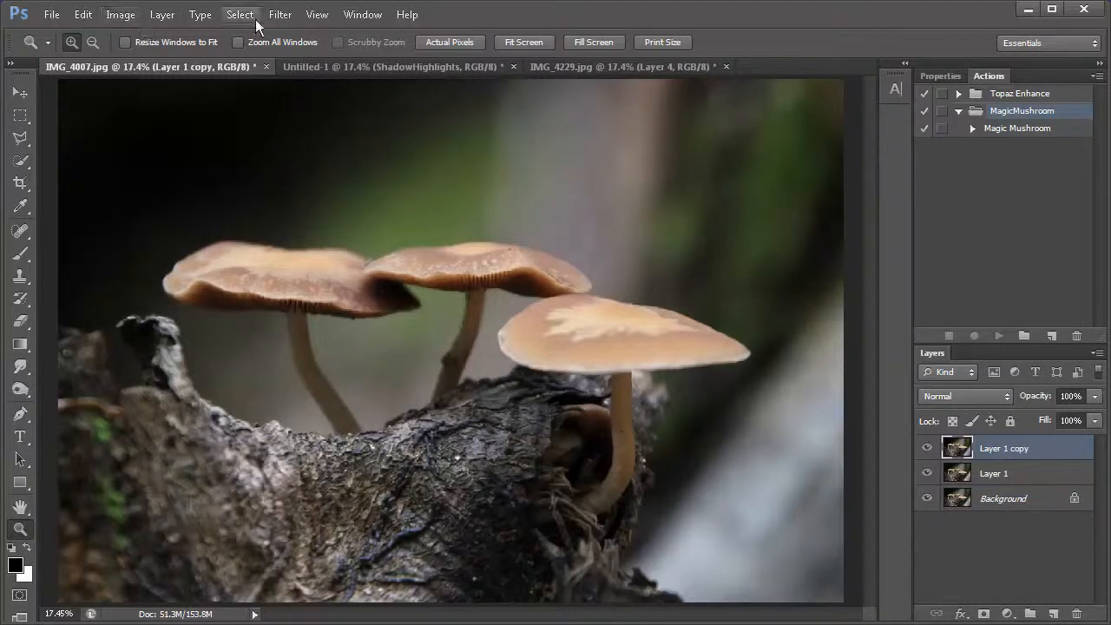
{"action": "left_click", "coordinate": [280, 13]}
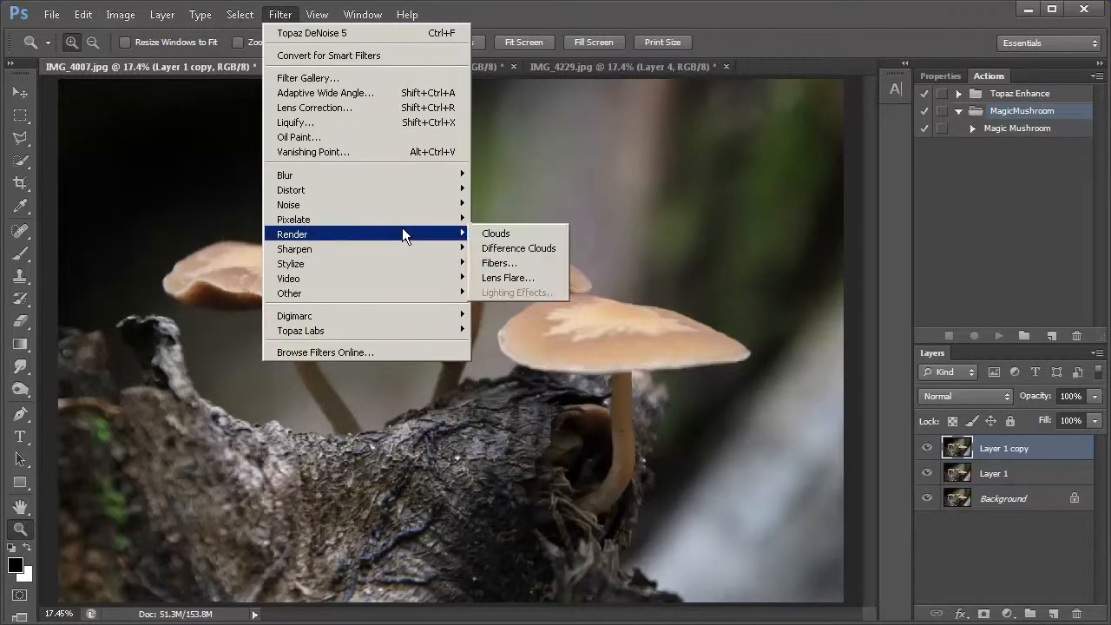
{"action": "mouse_move", "coordinate": [294, 249]}
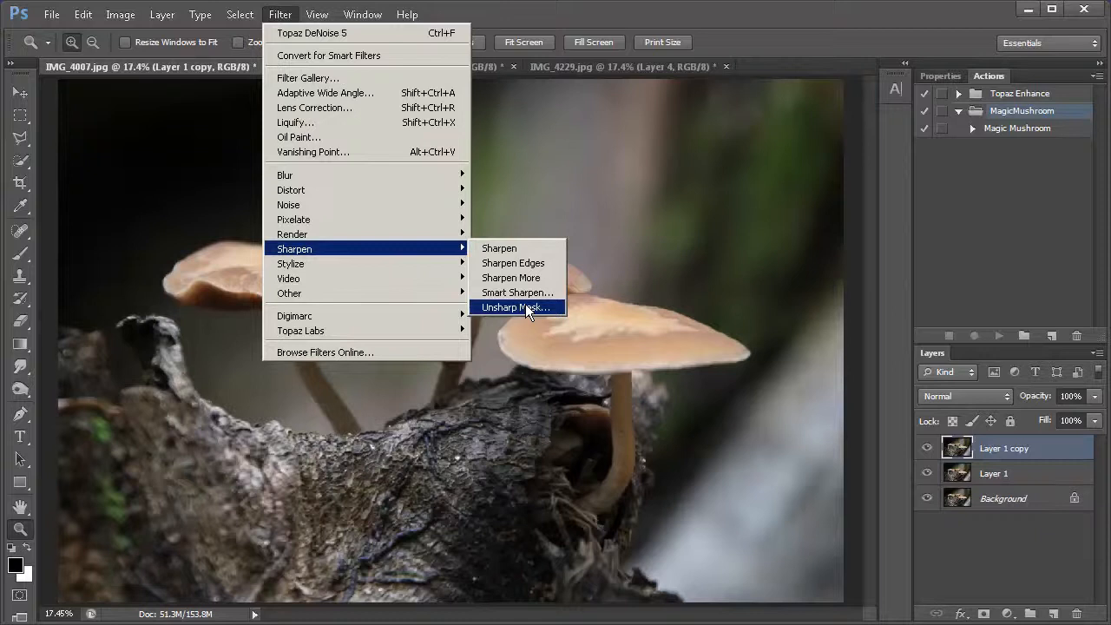
{"action": "left_click", "coordinate": [515, 307]}
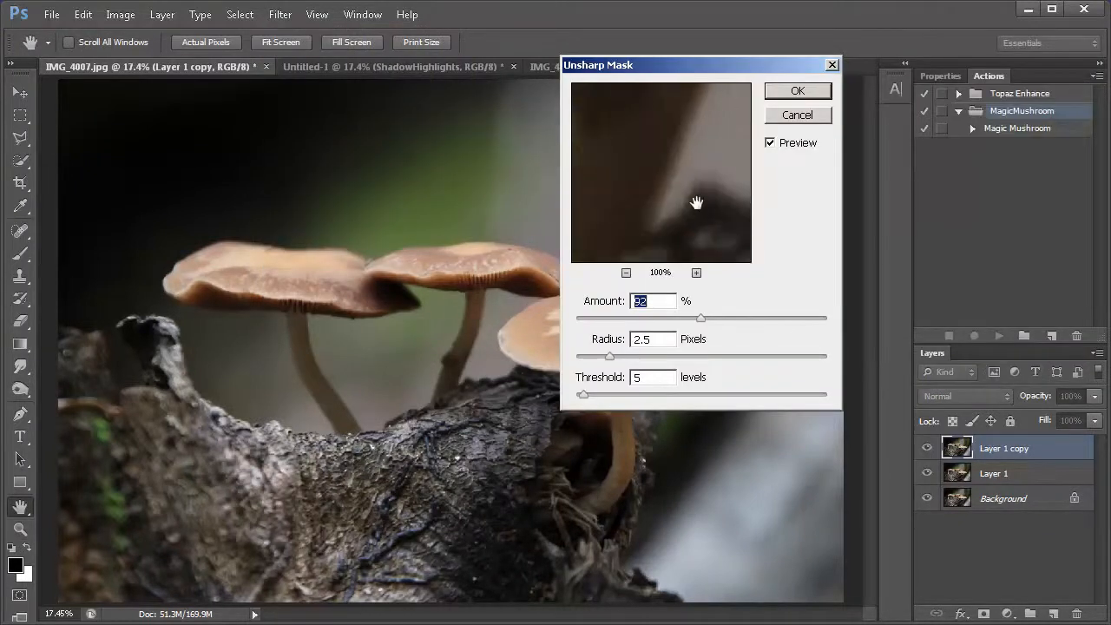
Step: Sharpen Layer 1 copy with Unsharp Mask at Amount 127, Radius 3.3, Threshold 5
{"action": "left_click", "coordinate": [696, 272]}
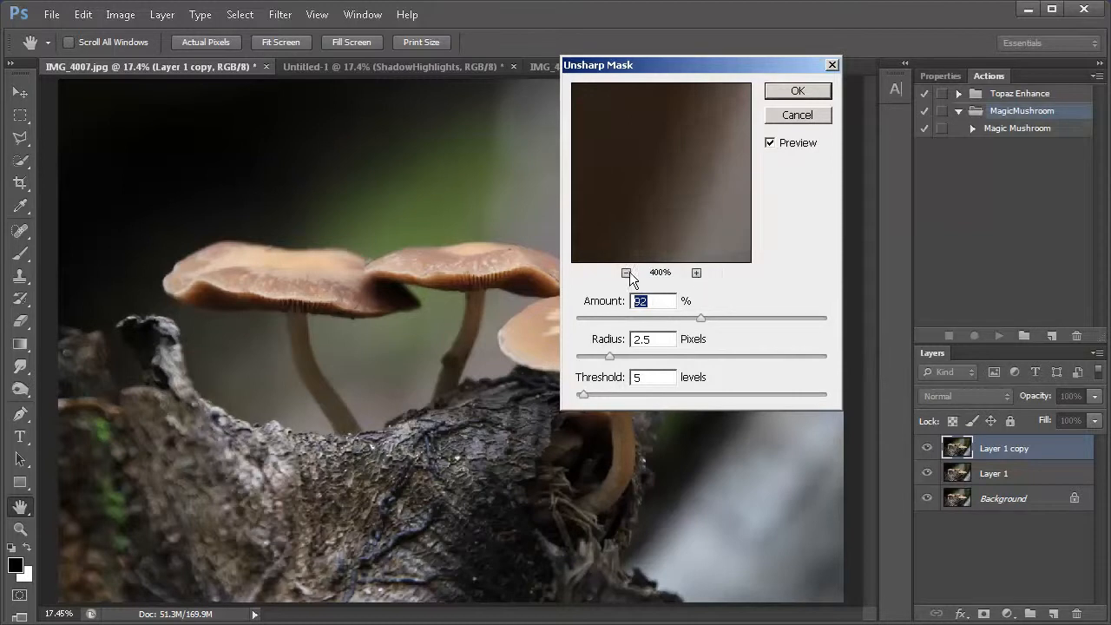
{"action": "left_click", "coordinate": [626, 273]}
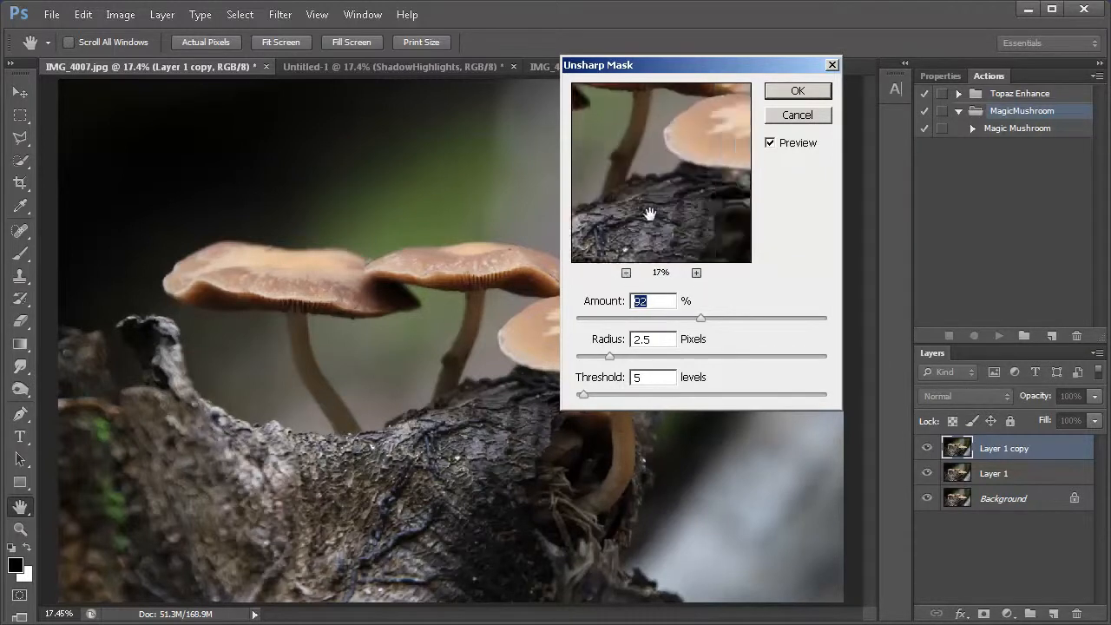
{"action": "left_click", "coordinate": [697, 273]}
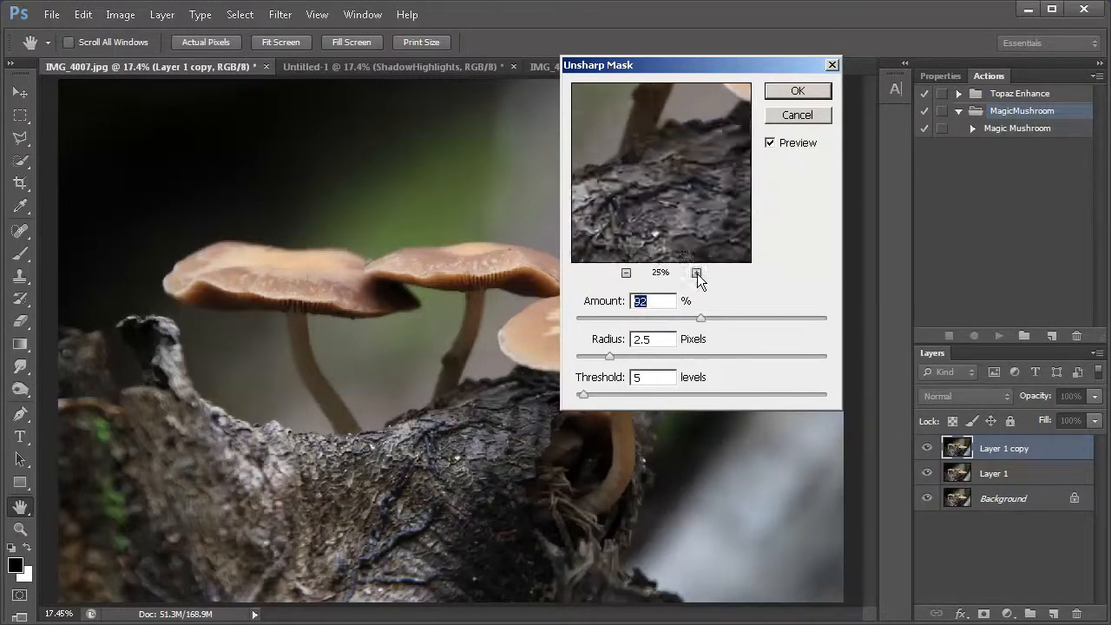
{"action": "left_click", "coordinate": [697, 273]}
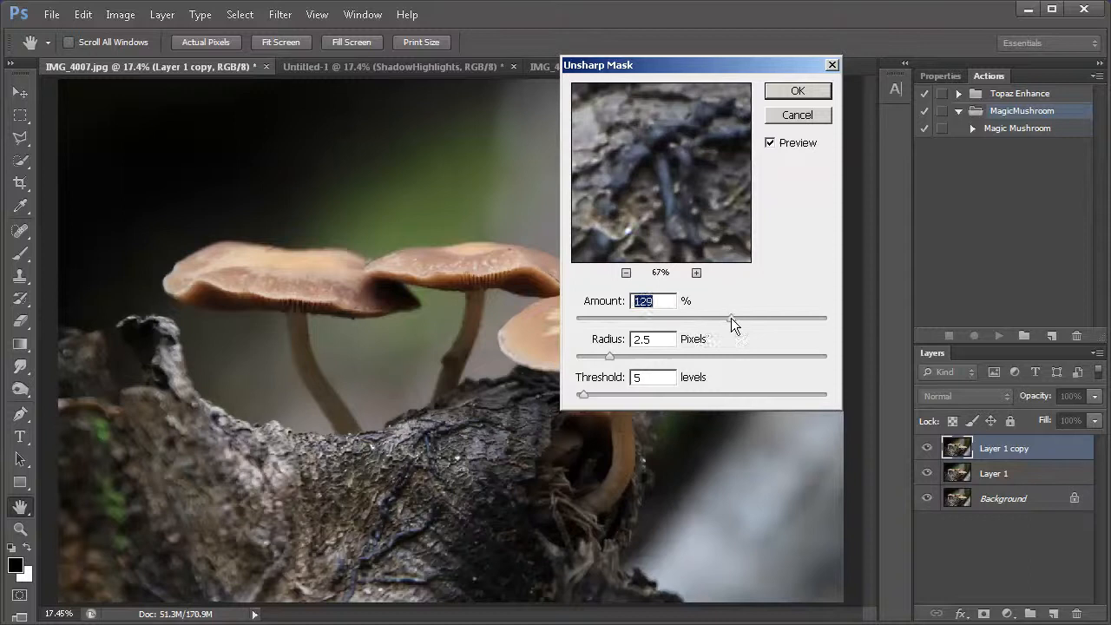
{"action": "left_click_drag", "start_coordinate": [733, 316], "coordinate": [712, 317]}
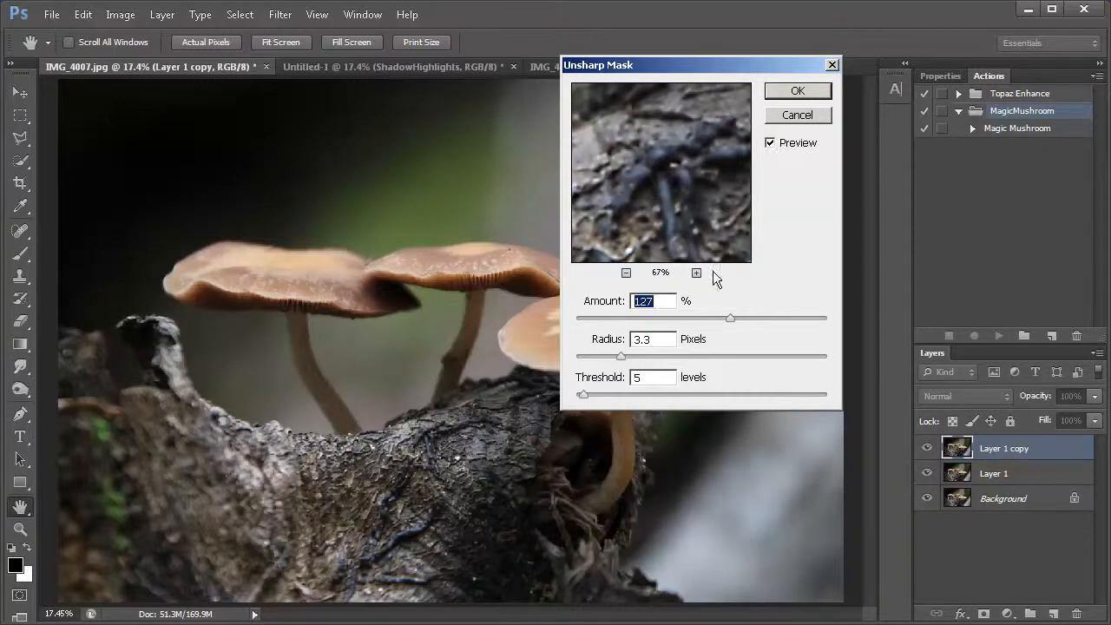
{"action": "mouse_move", "coordinate": [653, 359]}
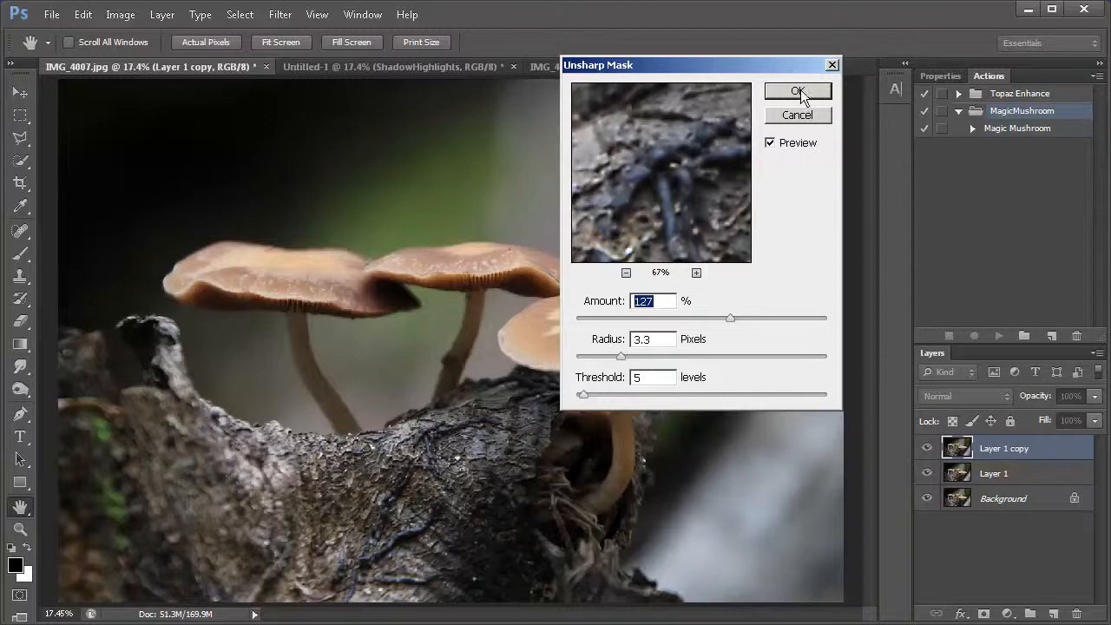
{"action": "left_click", "coordinate": [797, 93]}
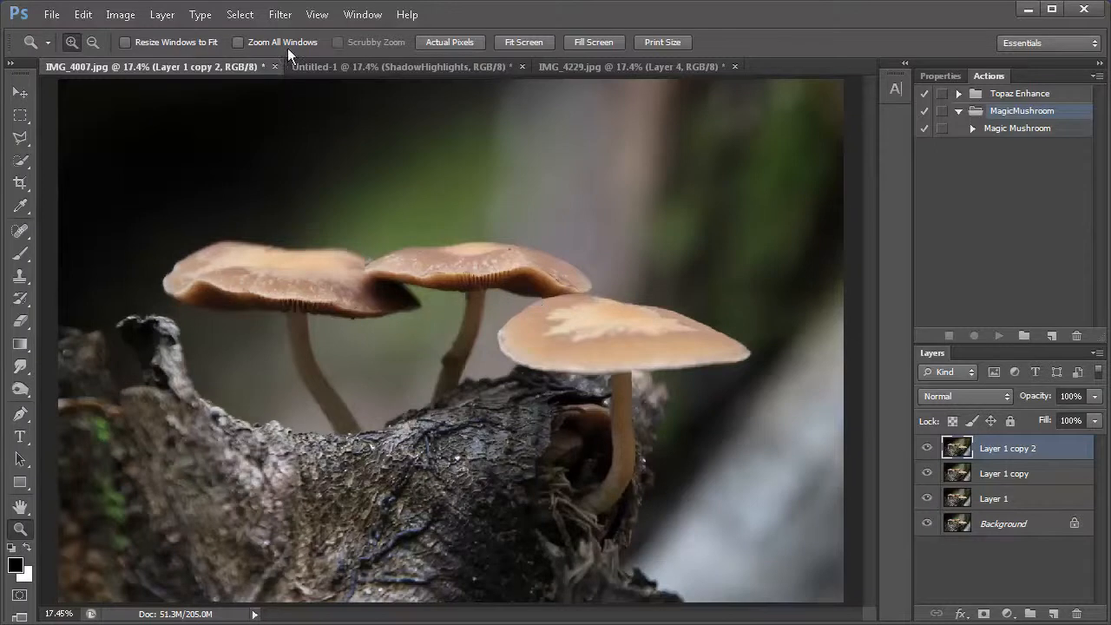
{"action": "left_click", "coordinate": [280, 15]}
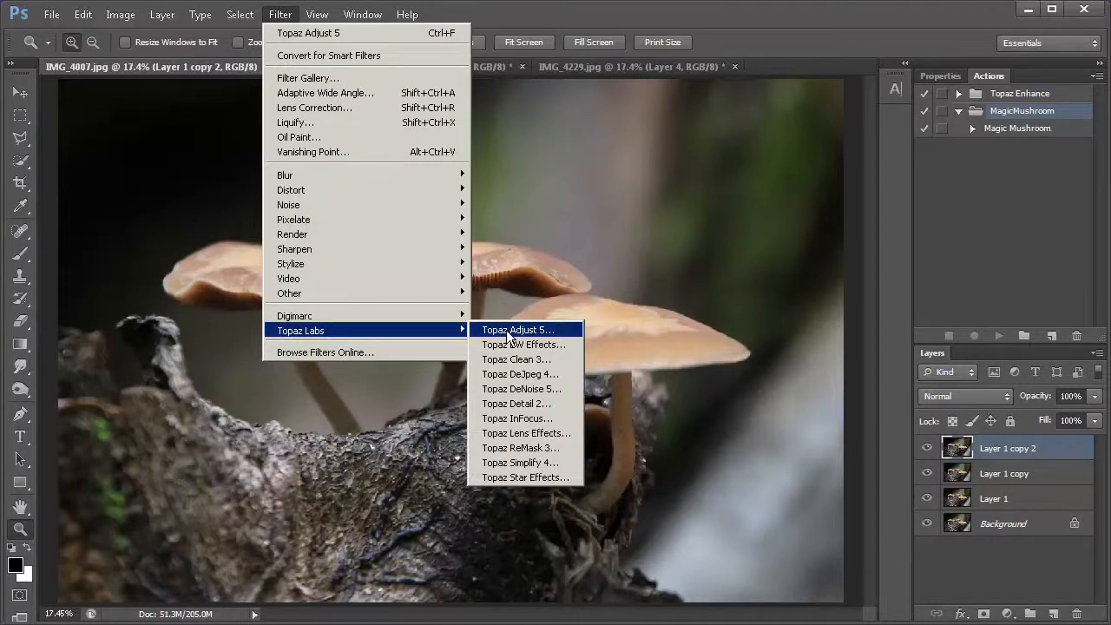
Step: In Topaz Adjust, apply the Brilliant Warm preset and tweak adaptive exposure and warmth
{"action": "left_click", "coordinate": [518, 330]}
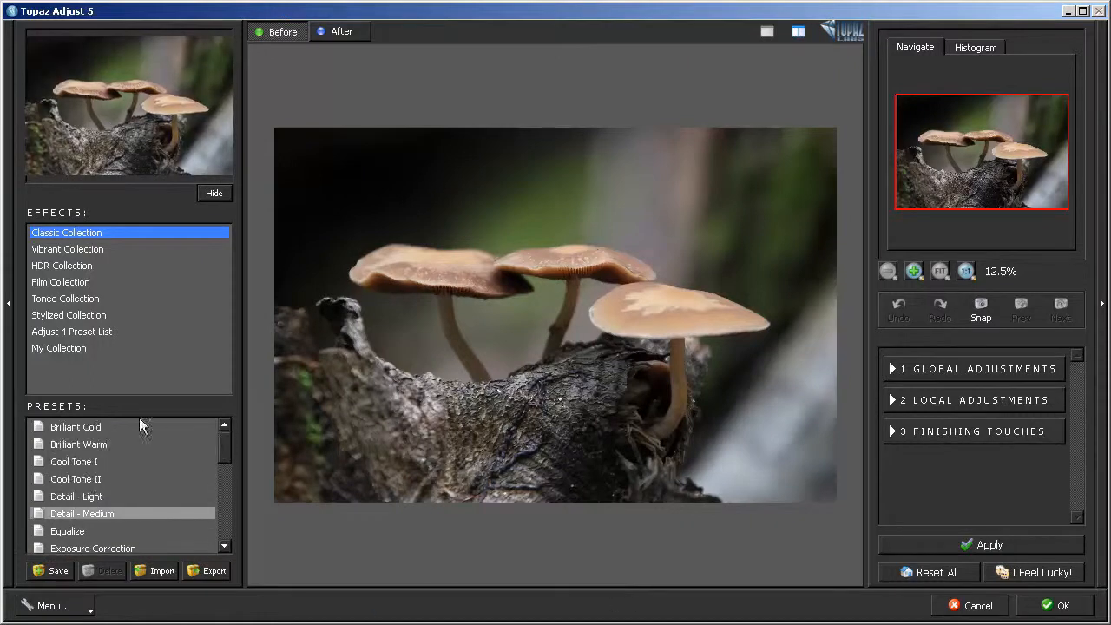
{"action": "left_click", "coordinate": [79, 444]}
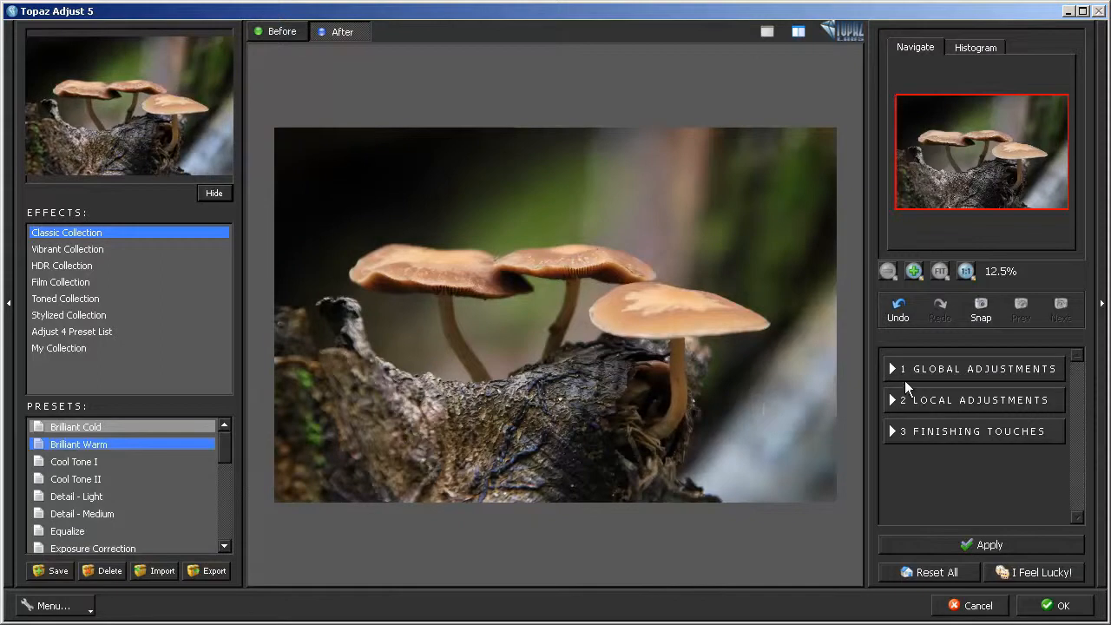
{"action": "left_click", "coordinate": [975, 368]}
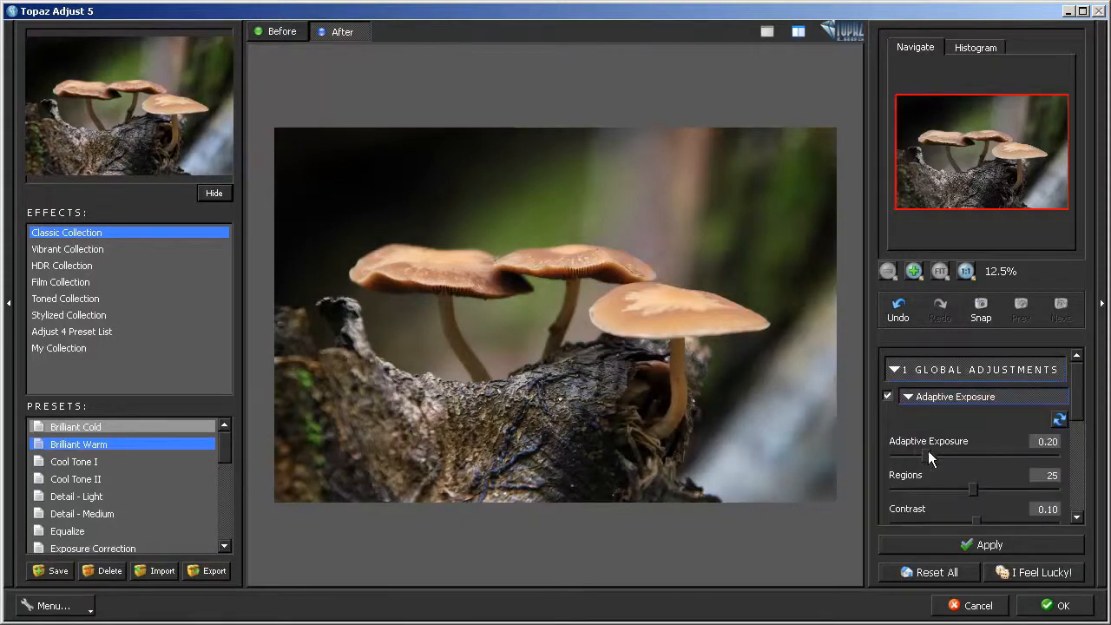
{"action": "left_click_drag", "start_coordinate": [929, 455], "coordinate": [911, 459]}
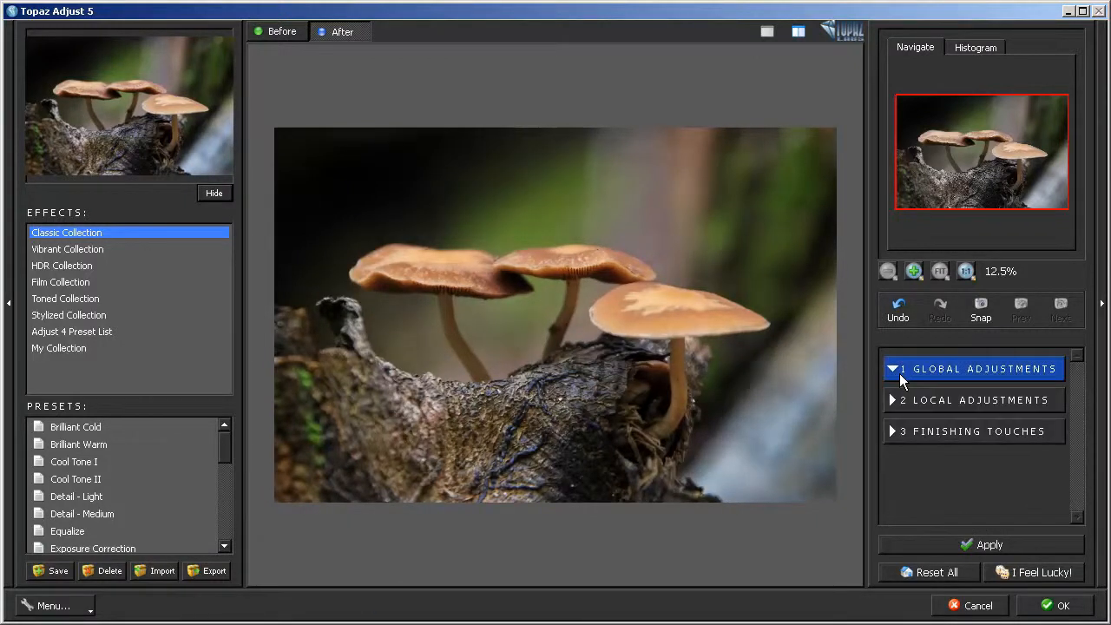
{"action": "left_click", "coordinate": [973, 431]}
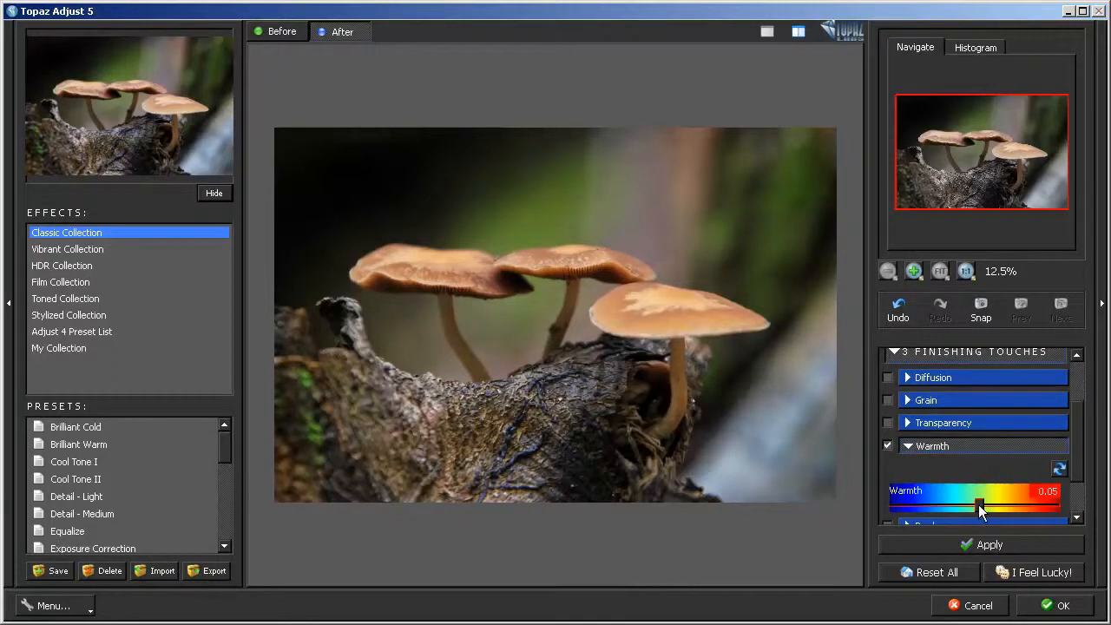
{"action": "left_click_drag", "start_coordinate": [979, 507], "coordinate": [986, 508]}
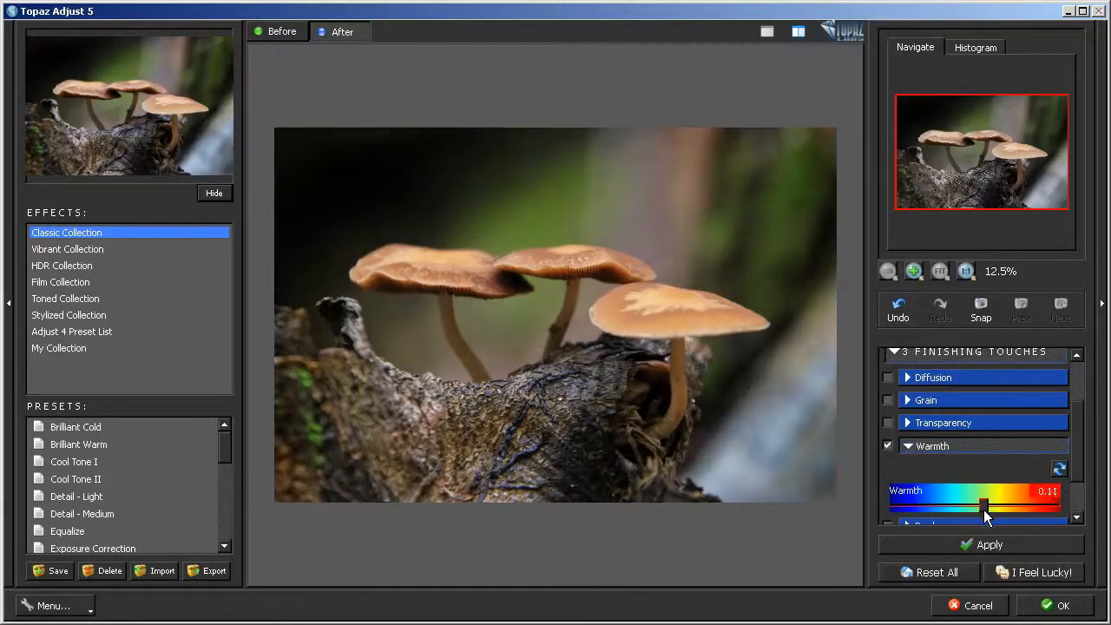
Step: Resize the darkening vignette around the mushrooms and apply Topaz Adjust
{"action": "left_click", "coordinate": [933, 445]}
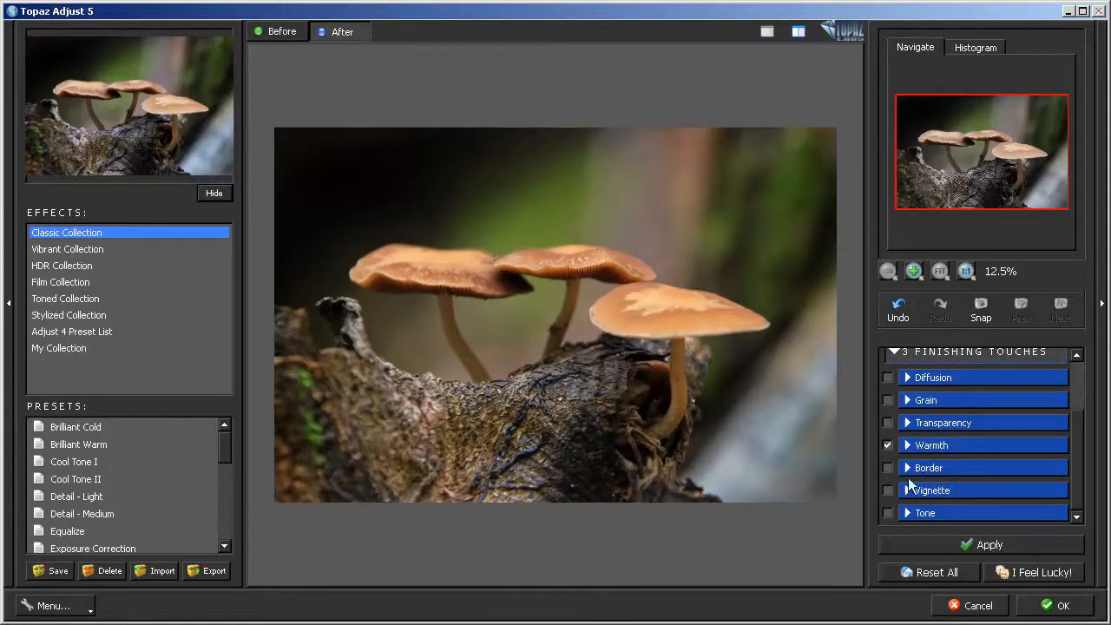
{"action": "left_click", "coordinate": [933, 490]}
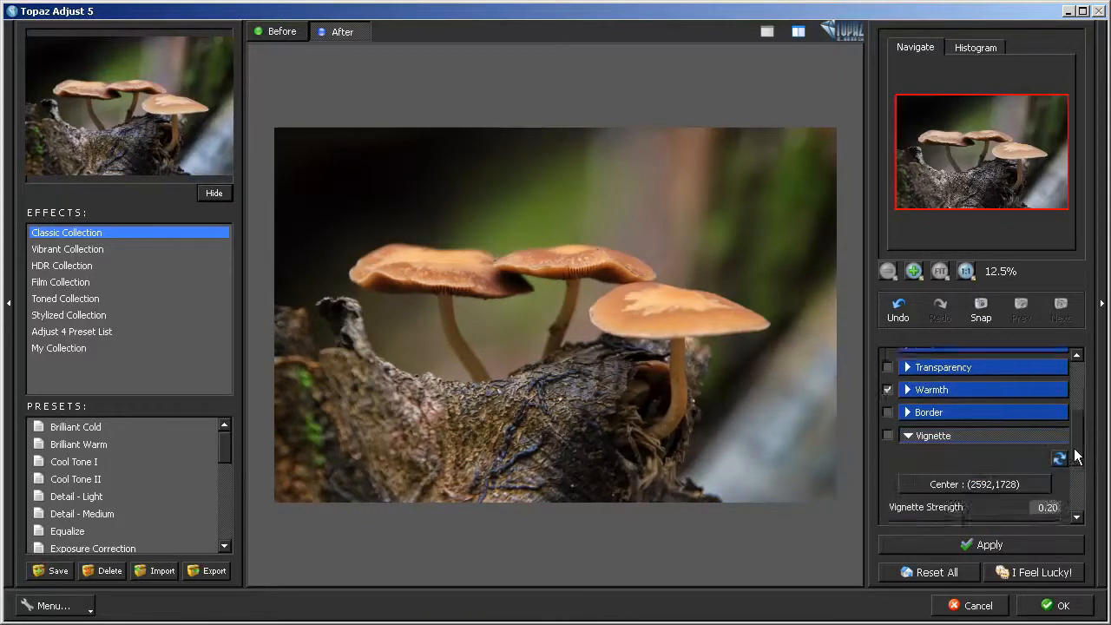
{"action": "left_click", "coordinate": [933, 435]}
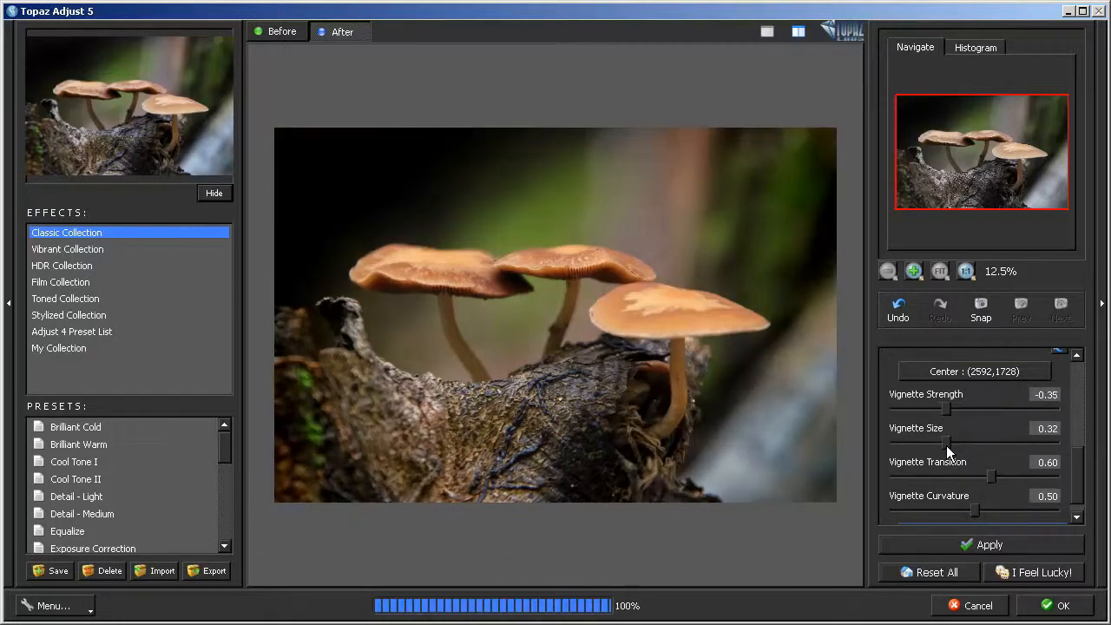
{"action": "left_click_drag", "start_coordinate": [947, 442], "coordinate": [951, 442]}
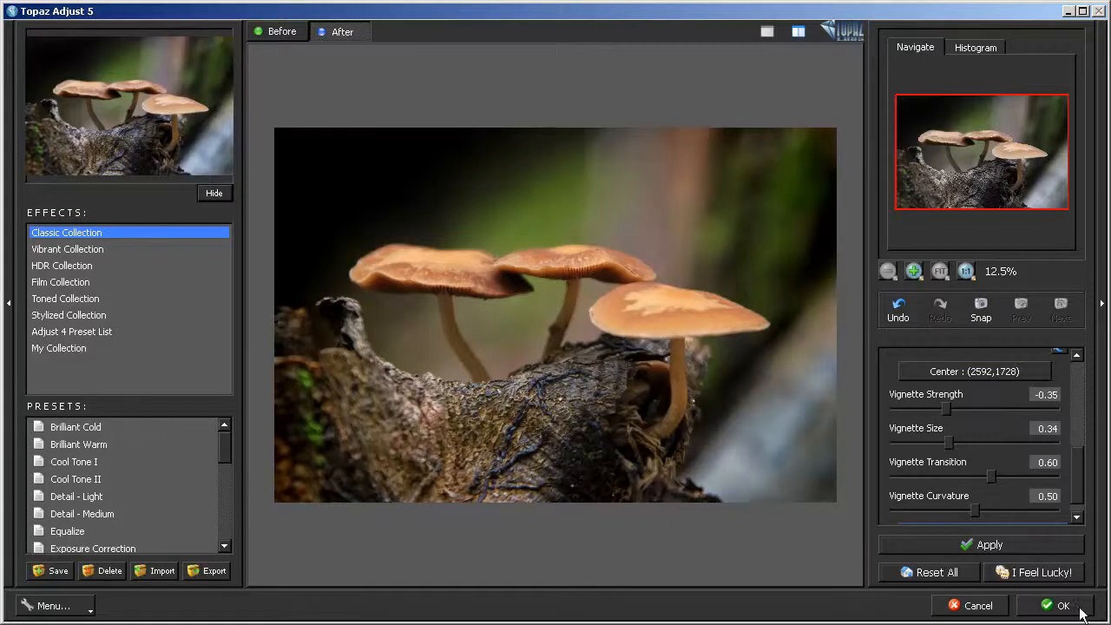
{"action": "left_click", "coordinate": [1062, 605]}
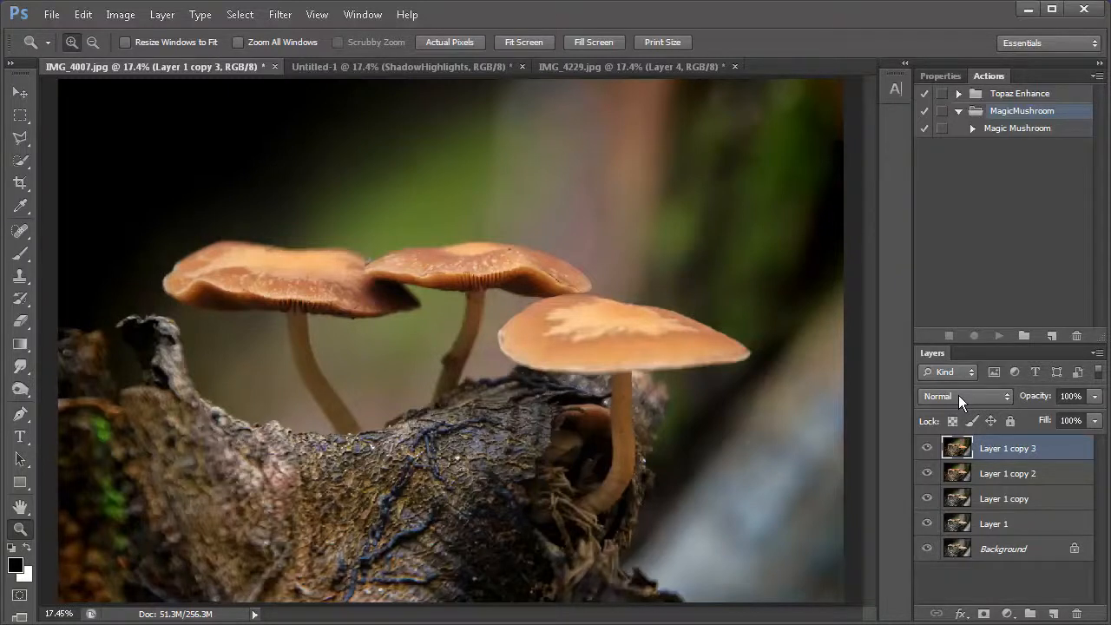
Step: Check the blend mode list, leaving it unchanged, and reopen the Filter menu
{"action": "left_click", "coordinate": [963, 396]}
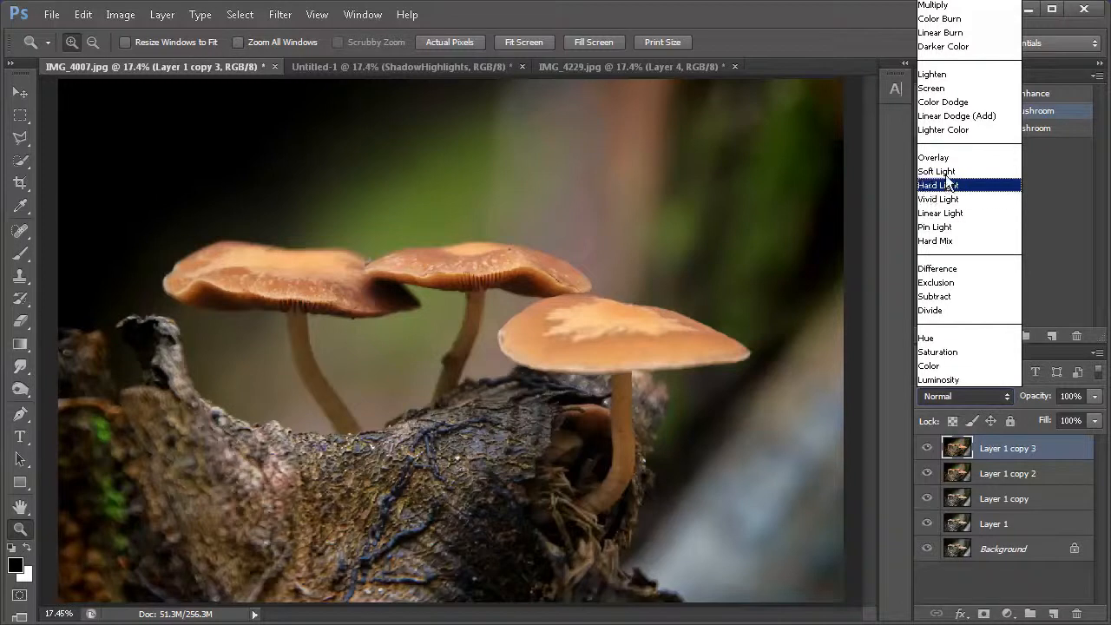
{"action": "left_click", "coordinate": [279, 14]}
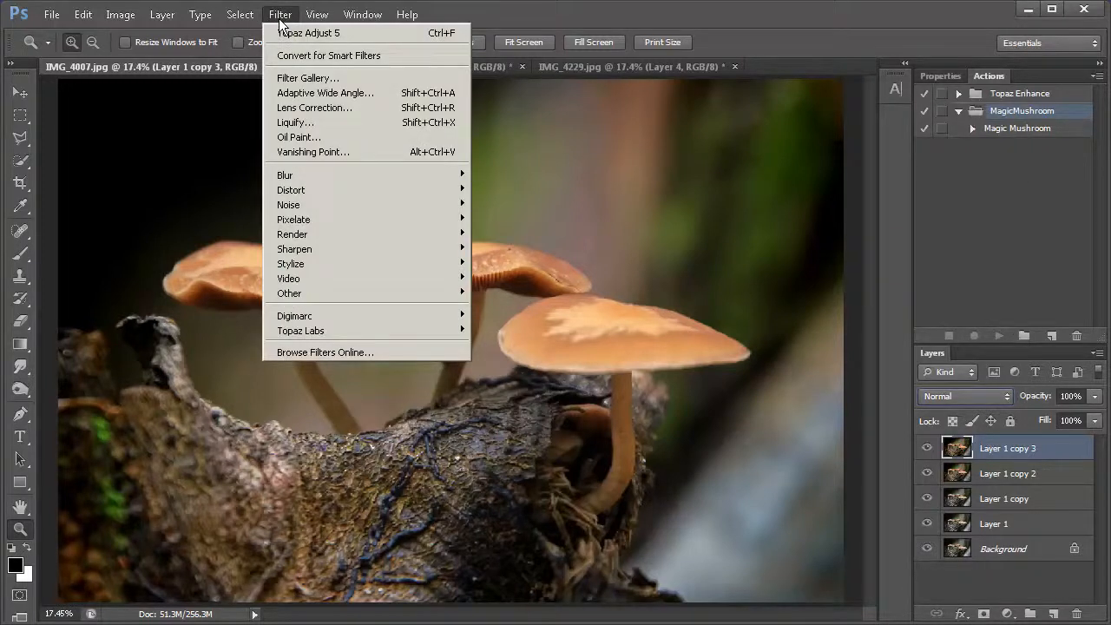
{"action": "mouse_move", "coordinate": [294, 315]}
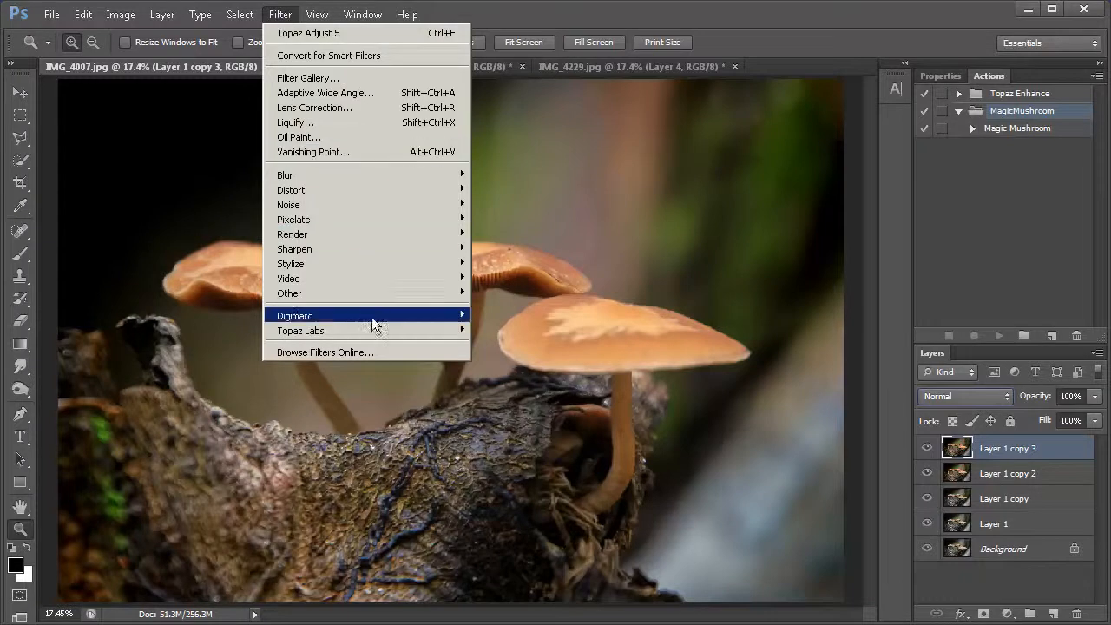
{"action": "mouse_move", "coordinate": [301, 330]}
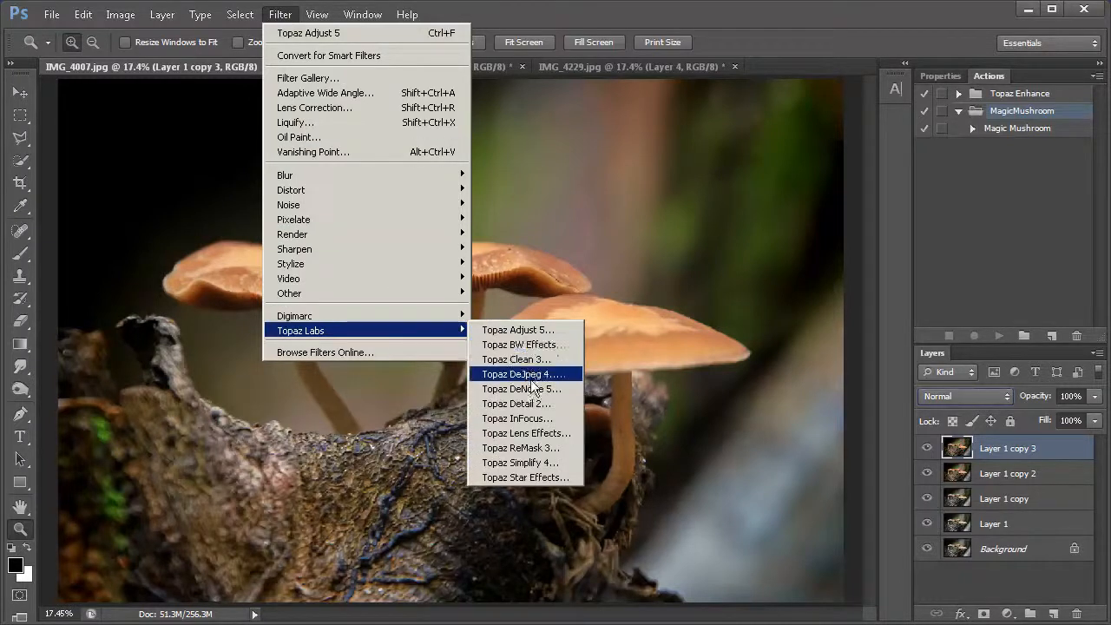
Step: Apply Topaz Lens Effects' Canon 135mm f2 bokeh preset to Layer 1 copy 3
{"action": "left_click", "coordinate": [526, 433]}
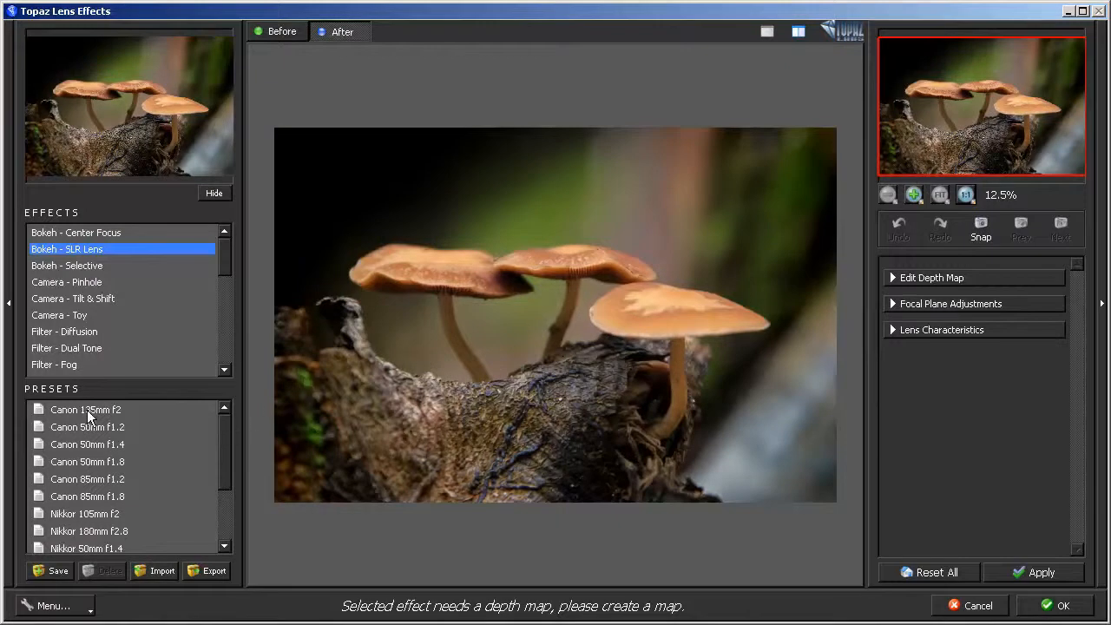
{"action": "left_click", "coordinate": [85, 409]}
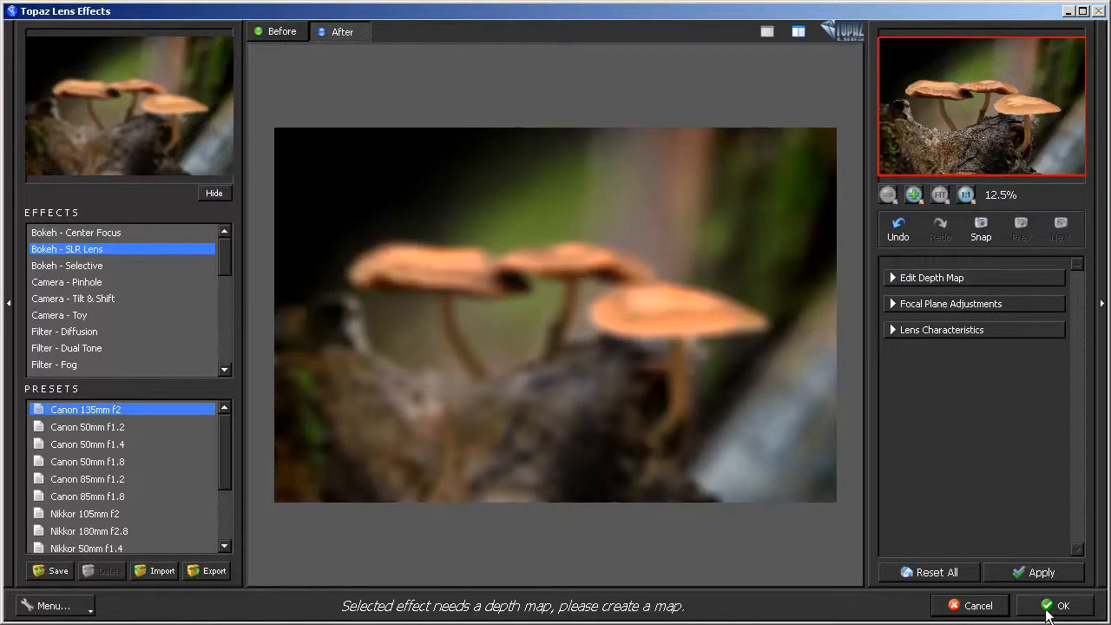
{"action": "left_click", "coordinate": [1057, 605]}
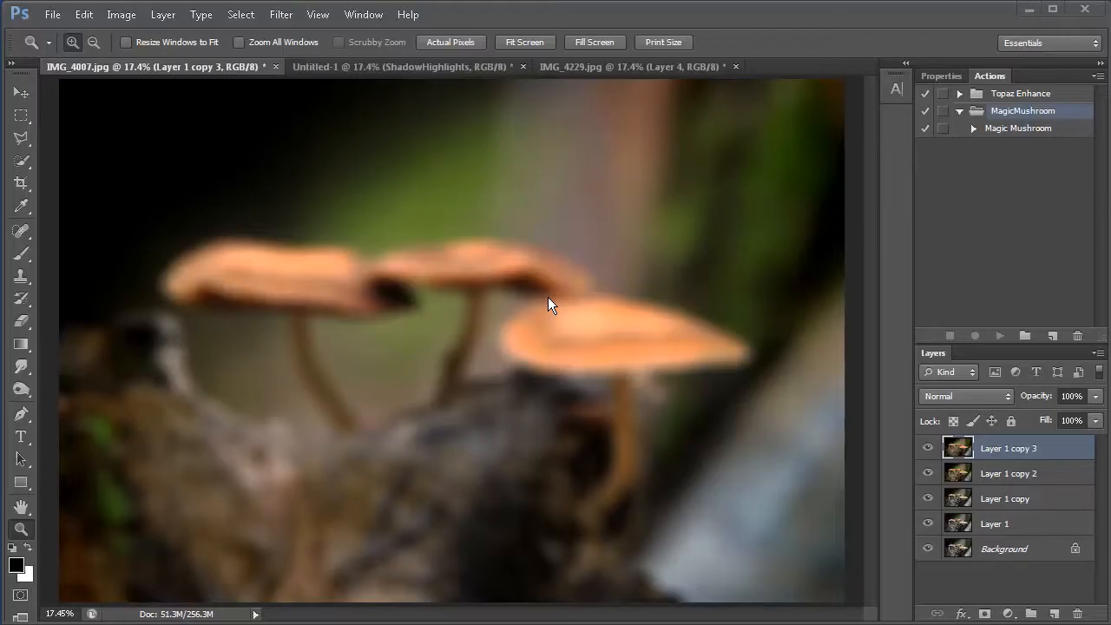
{"action": "mouse_move", "coordinate": [980, 402]}
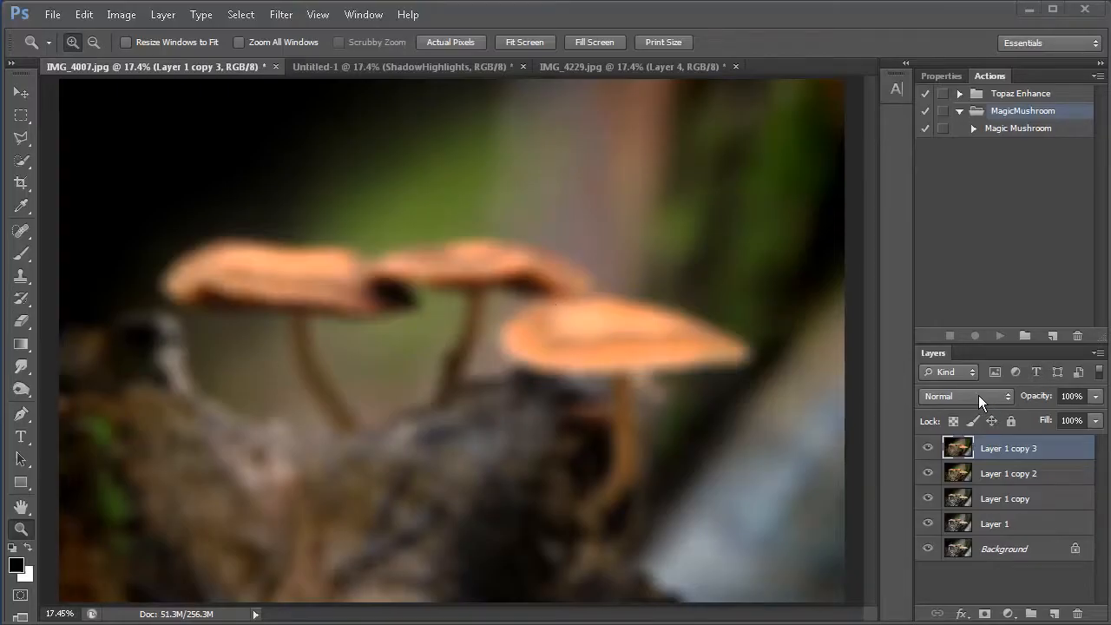
Step: Switch the blurred copy's blend mode to Soft Light
{"action": "left_click", "coordinate": [967, 396]}
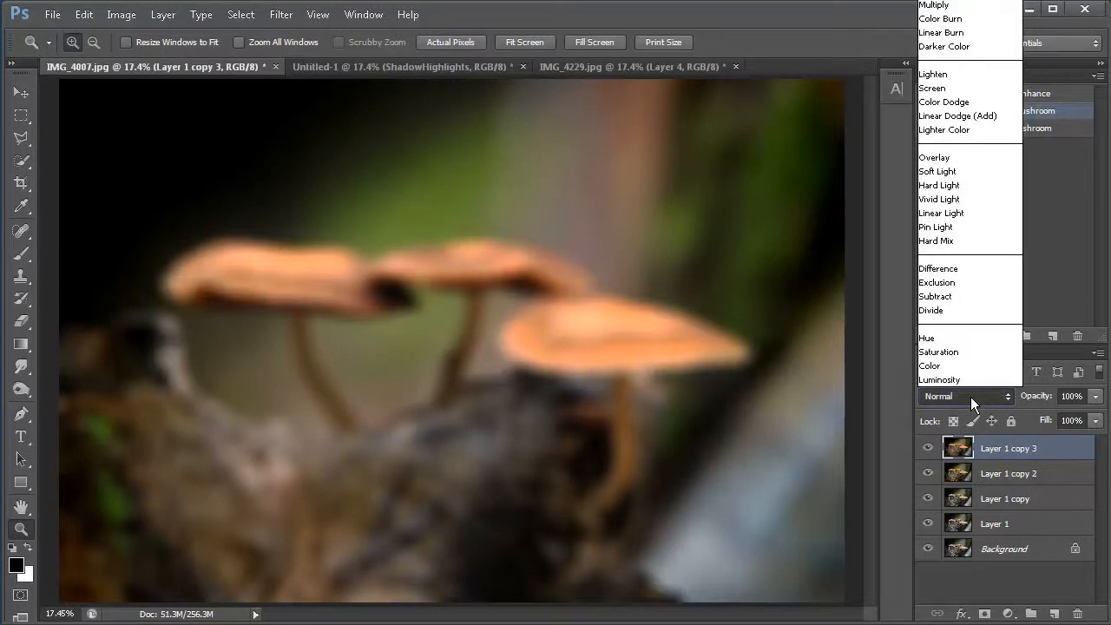
{"action": "mouse_move", "coordinate": [939, 171]}
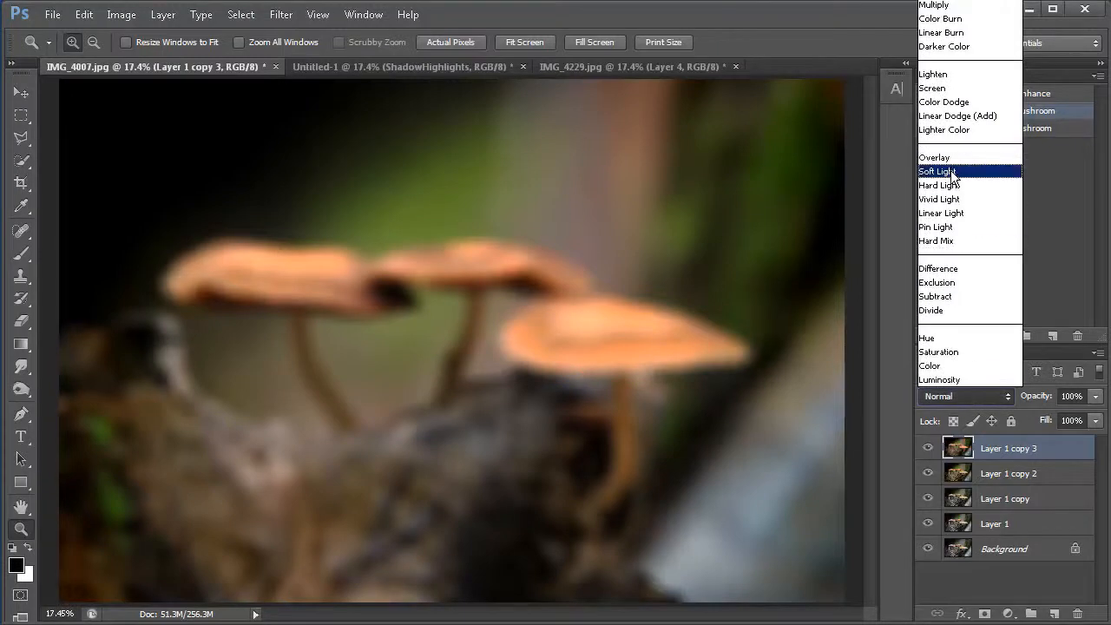
{"action": "left_click", "coordinate": [938, 171]}
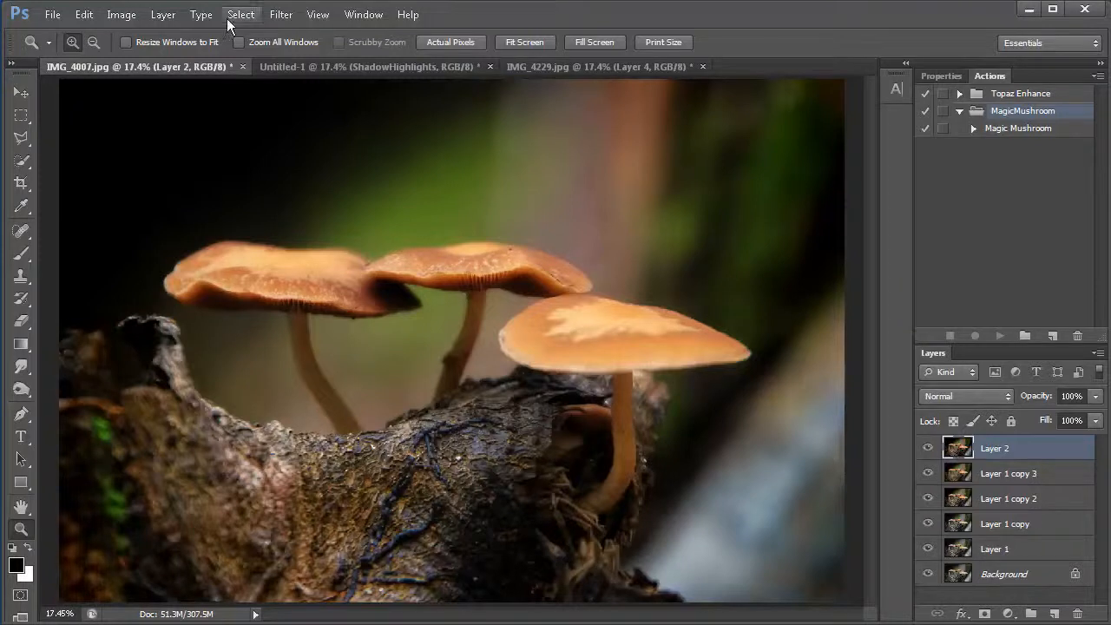
Step: Apply Shadows/Highlights to Layer 2, narrowing shadow tonal width to about 24%
{"action": "left_click", "coordinate": [120, 15]}
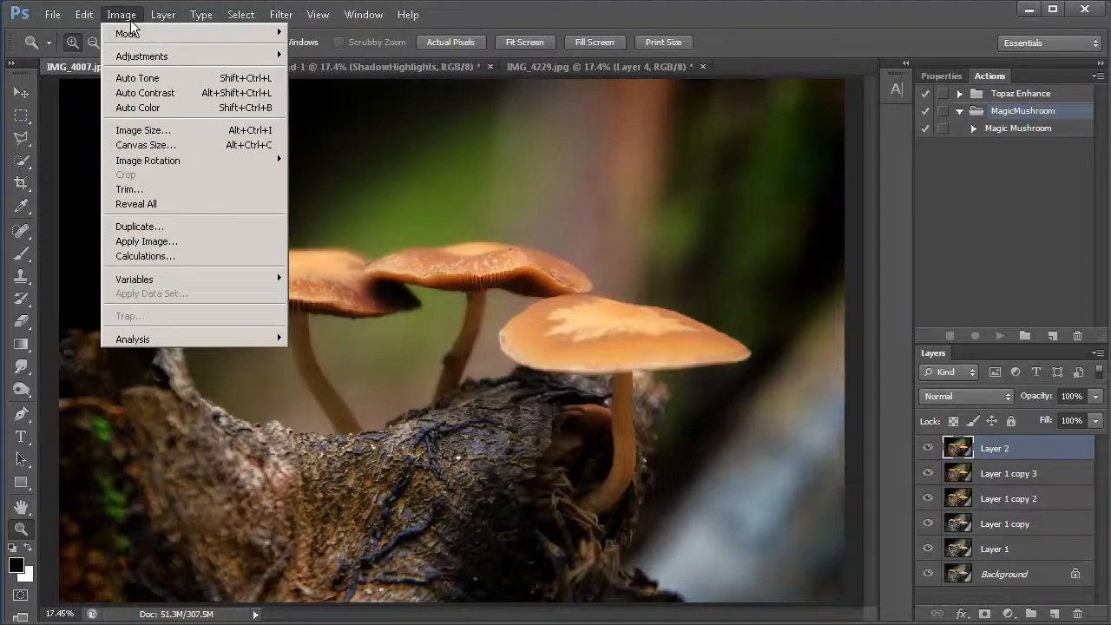
{"action": "mouse_move", "coordinate": [140, 55]}
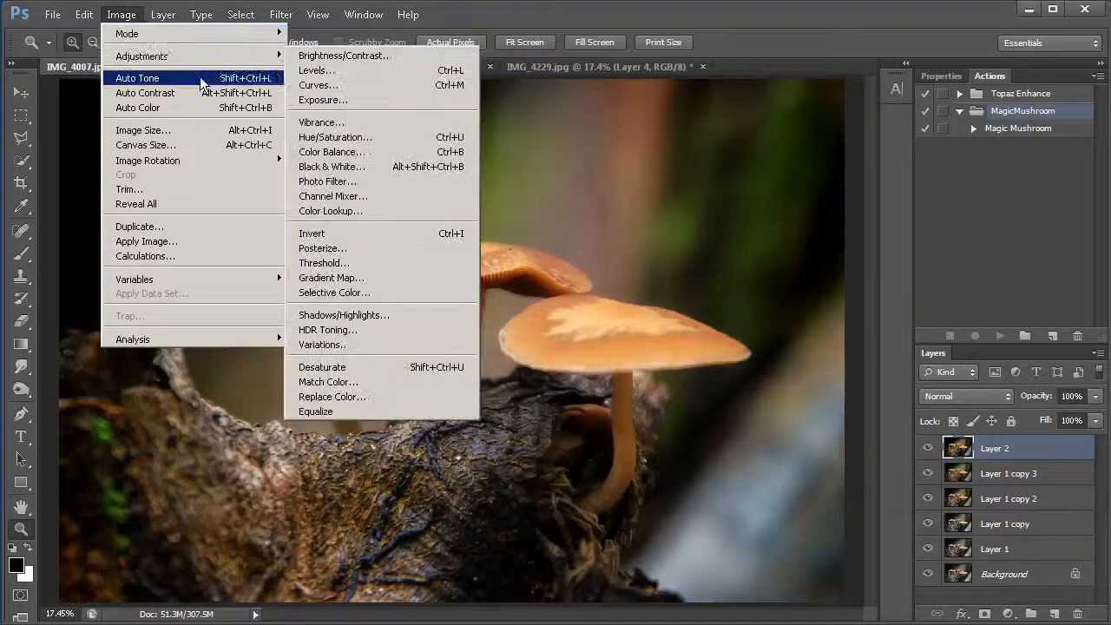
{"action": "mouse_move", "coordinate": [426, 315]}
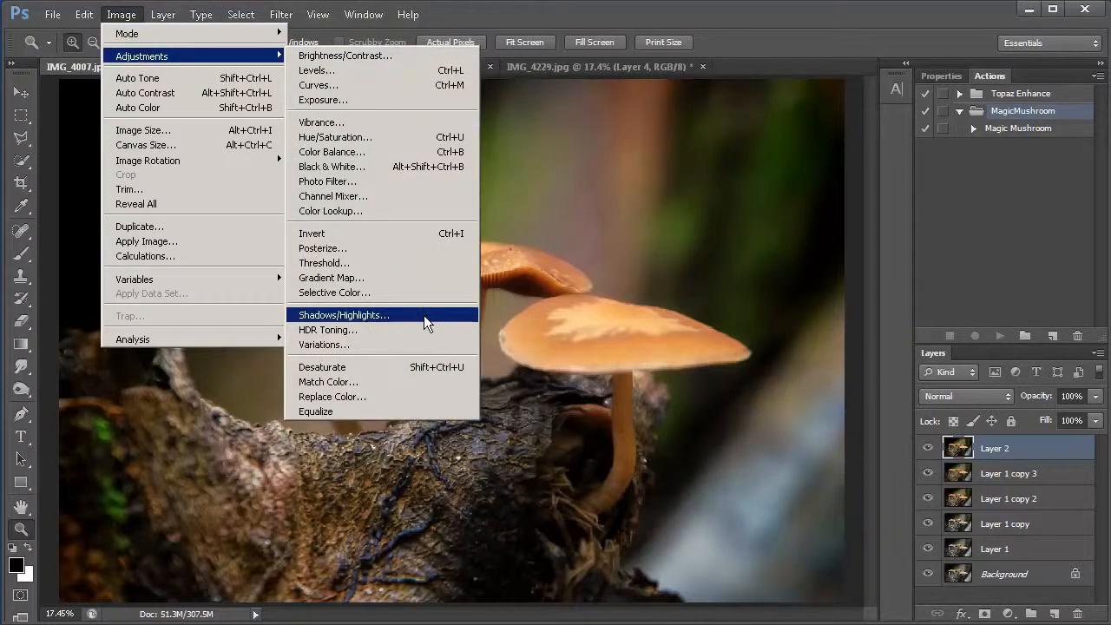
{"action": "left_click", "coordinate": [342, 314]}
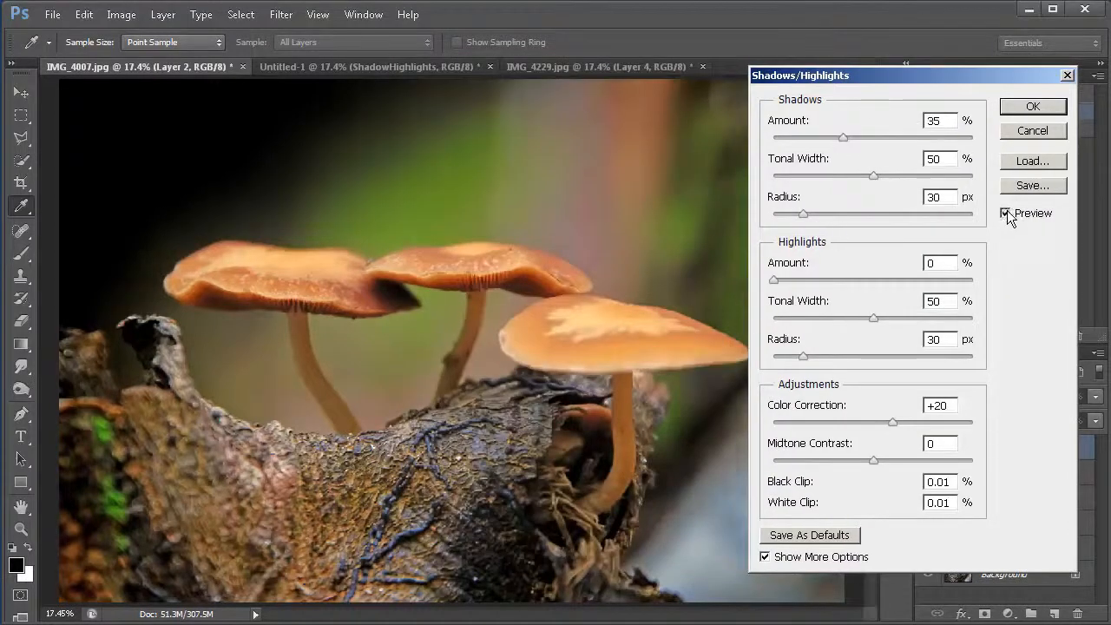
{"action": "left_click", "coordinate": [1006, 213]}
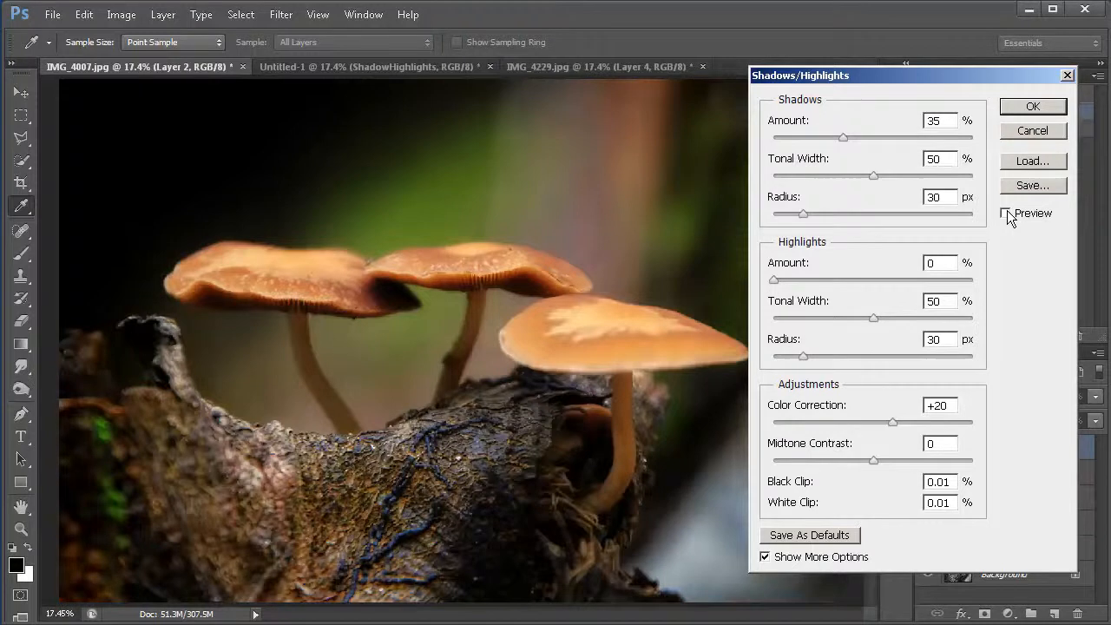
{"action": "left_click", "coordinate": [1006, 212]}
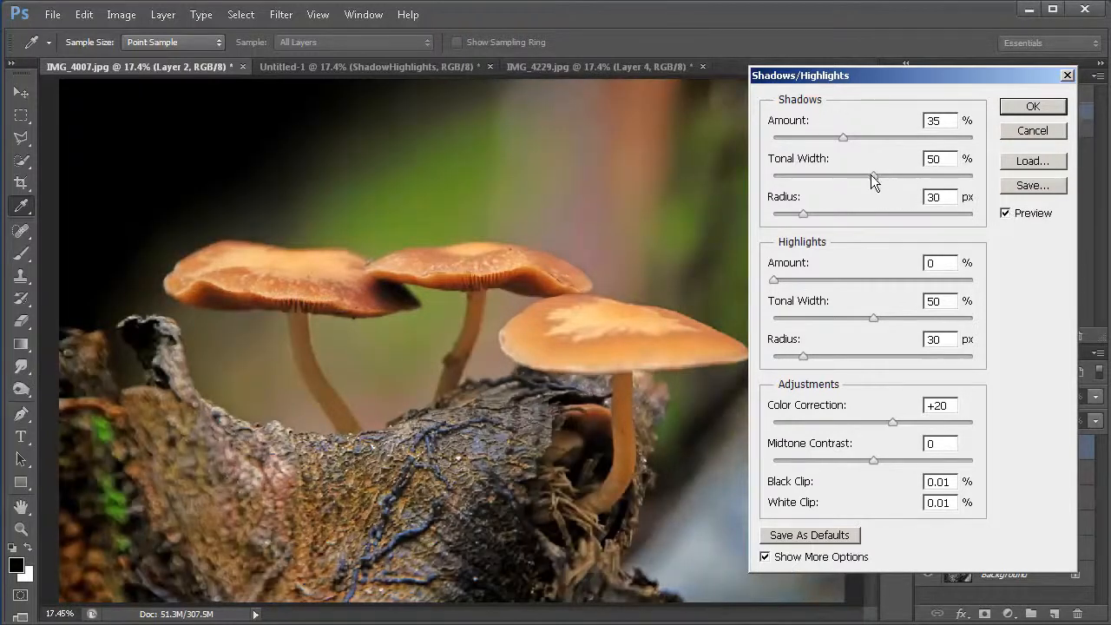
{"action": "left_click_drag", "start_coordinate": [874, 174], "coordinate": [822, 174]}
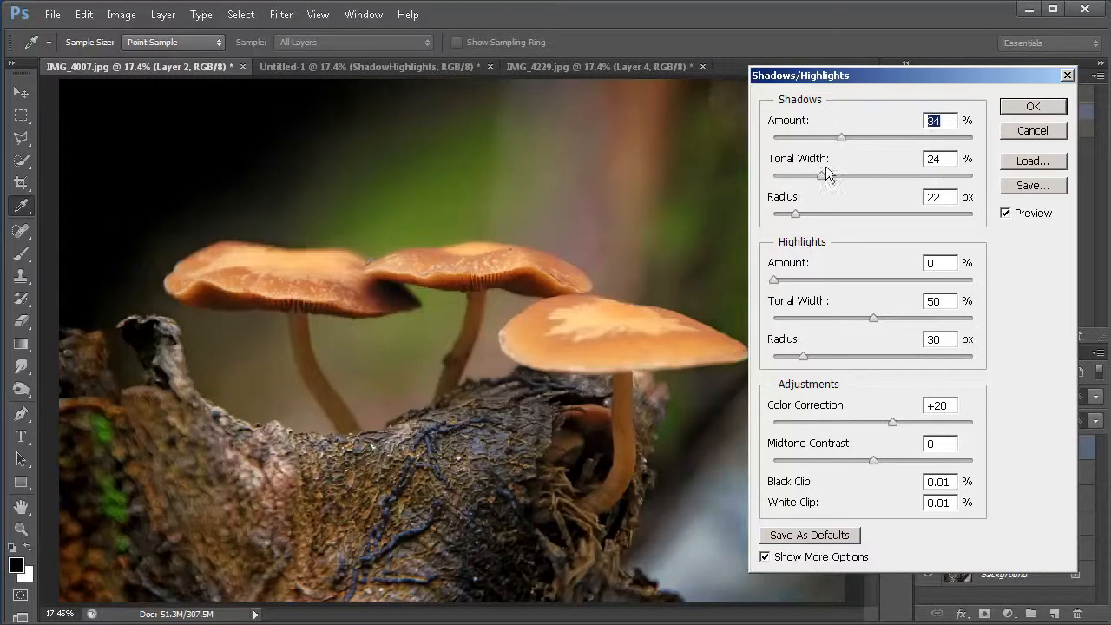
{"action": "left_click_drag", "start_coordinate": [841, 138], "coordinate": [848, 138]}
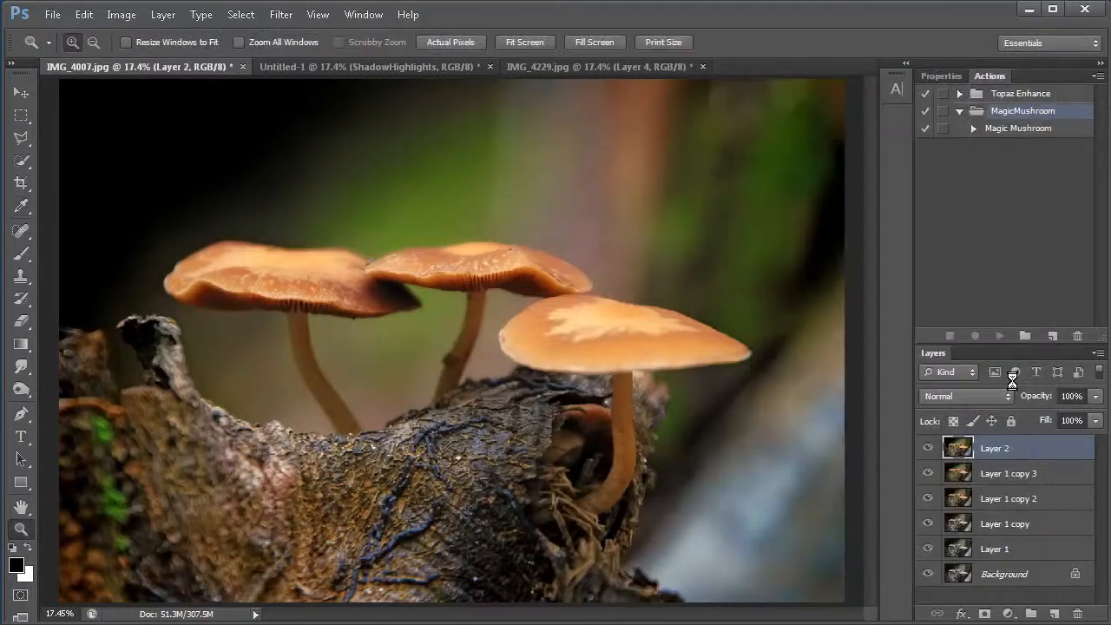
{"action": "left_click", "coordinate": [928, 448]}
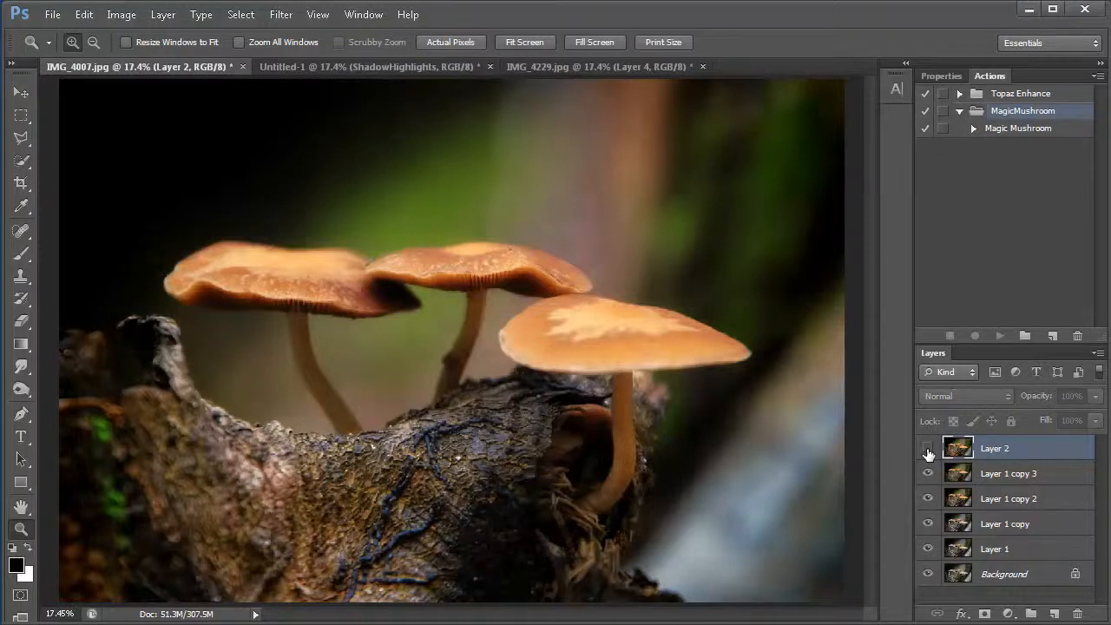
{"action": "left_click", "coordinate": [928, 448]}
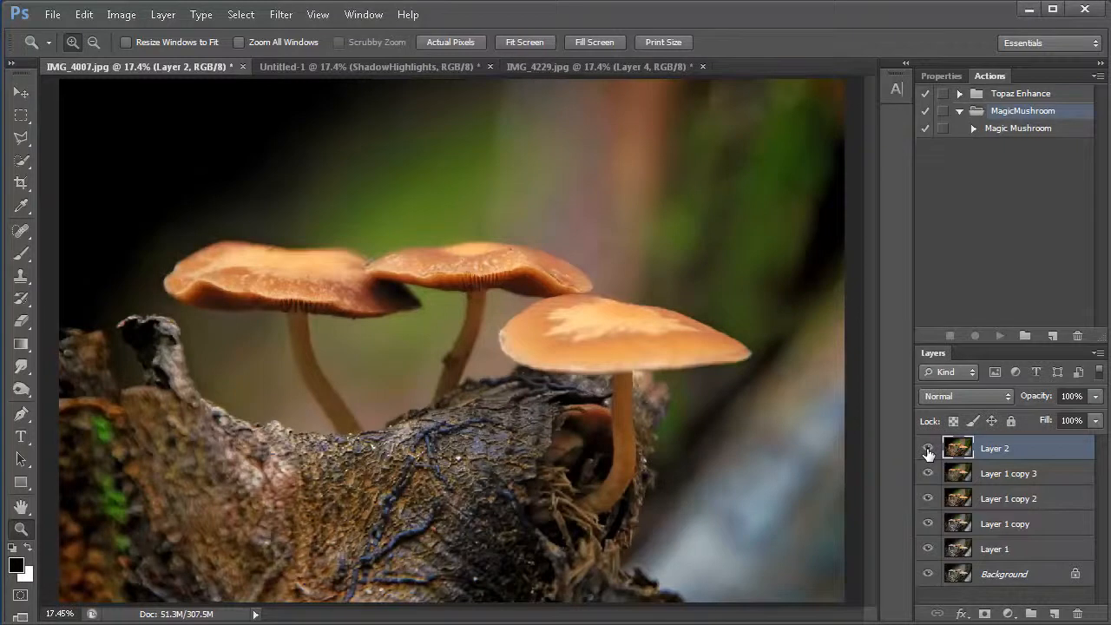